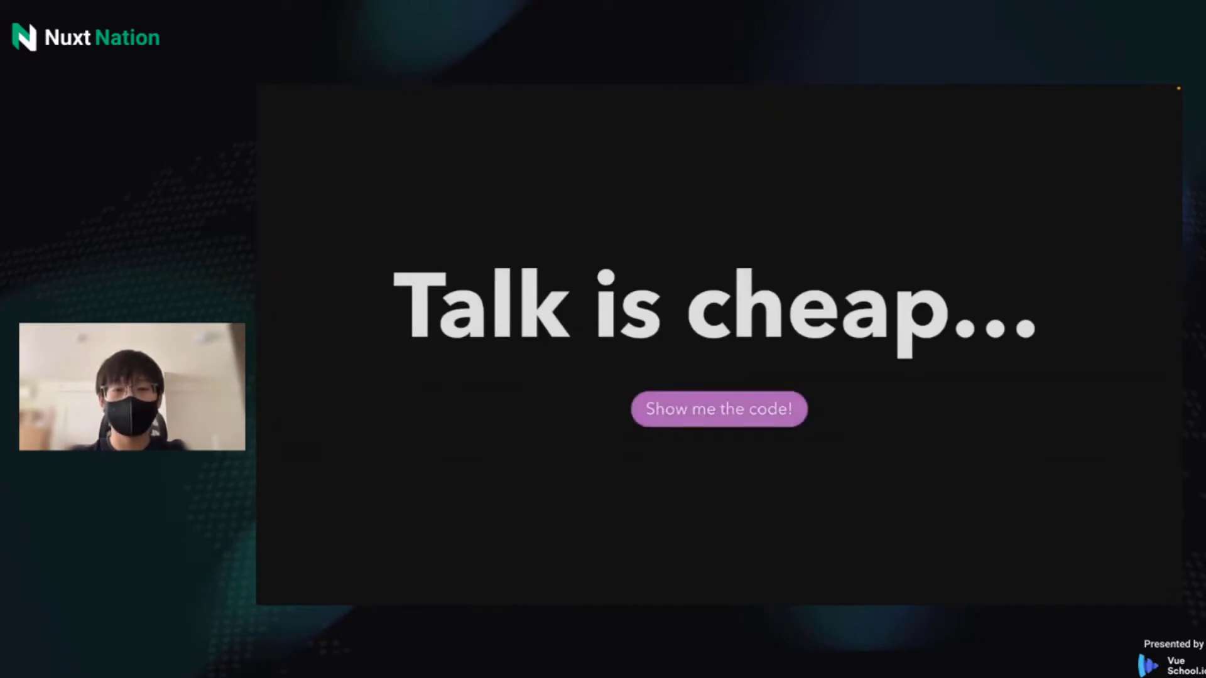
- Advance the slides past the defineOptions example to the betterDefine imported-types slide
left_click(718, 408)
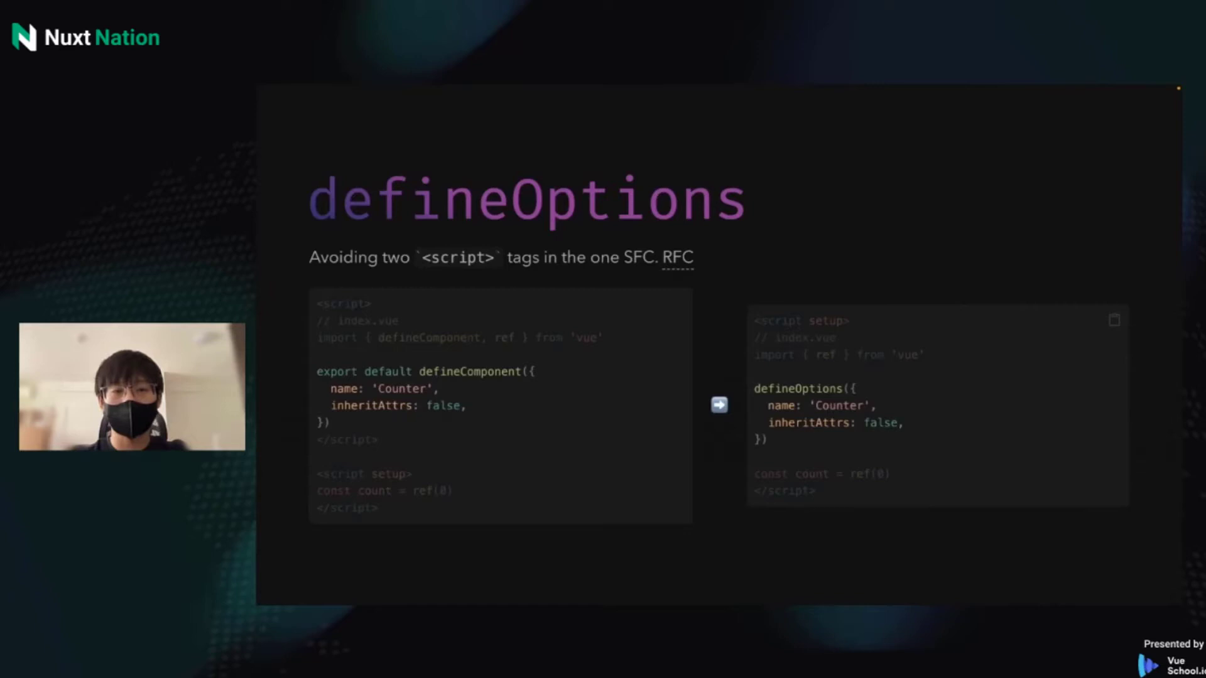
key("Right")
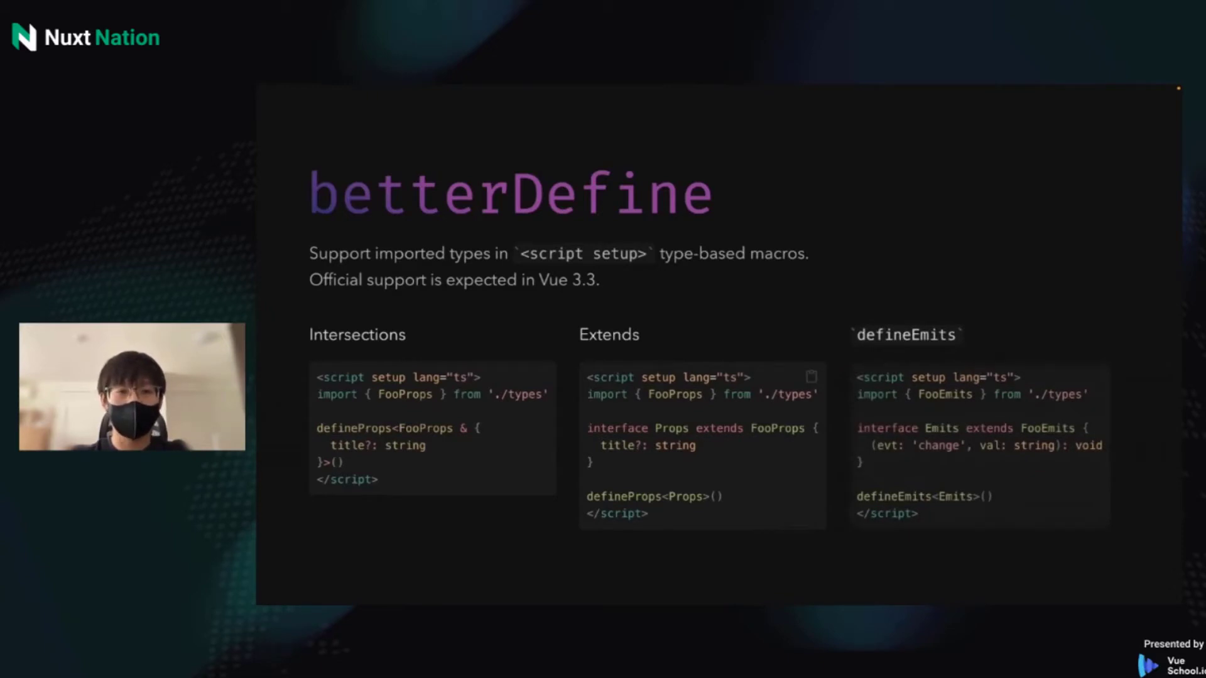
- Switch to the editor, review package.json and env.d.ts, and bring up app.vue
key("Right")
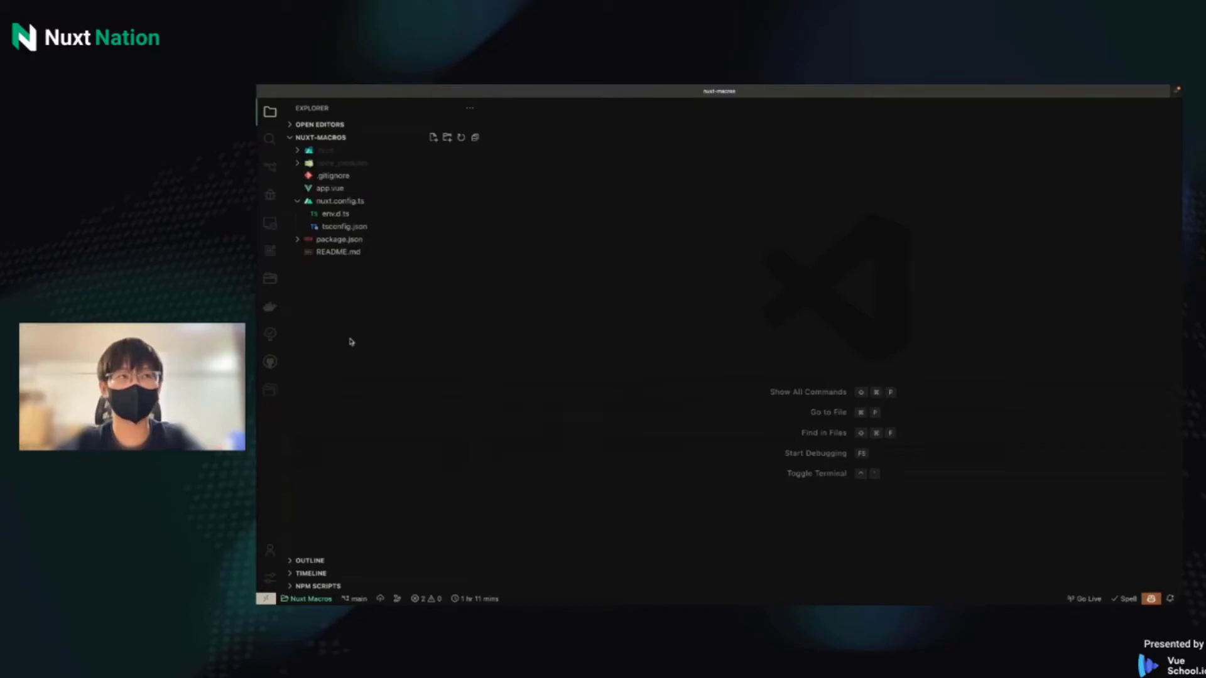
left_click(338, 239)
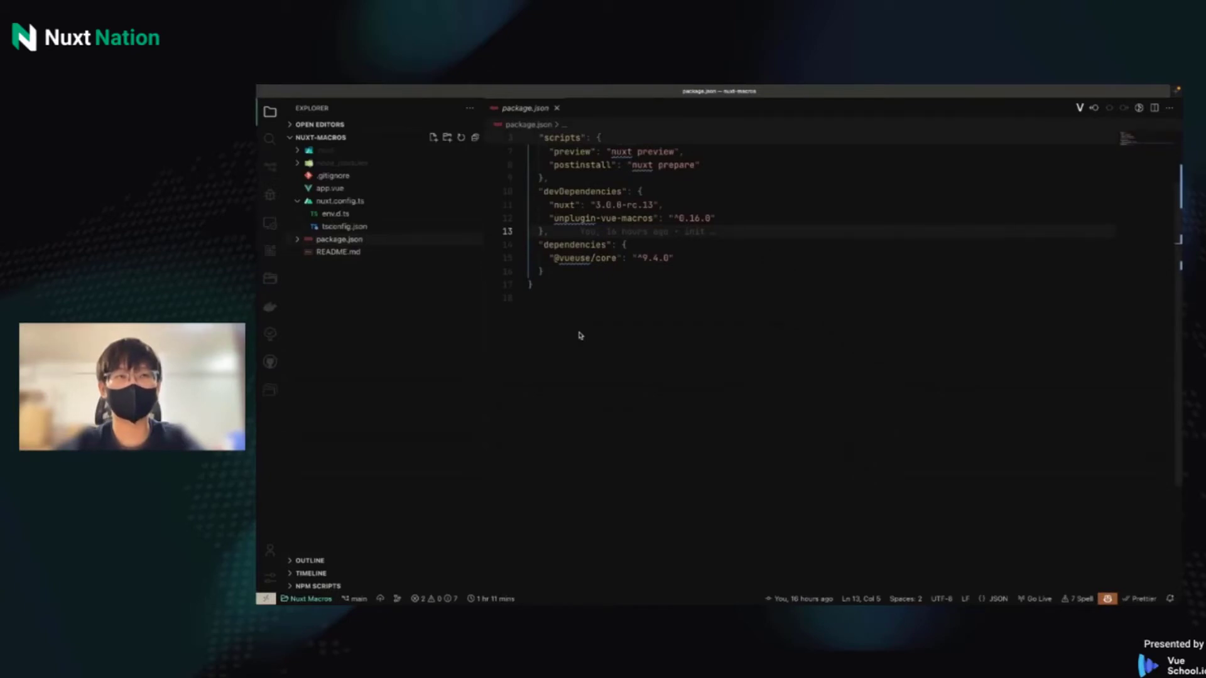
mouse_move(576, 329)
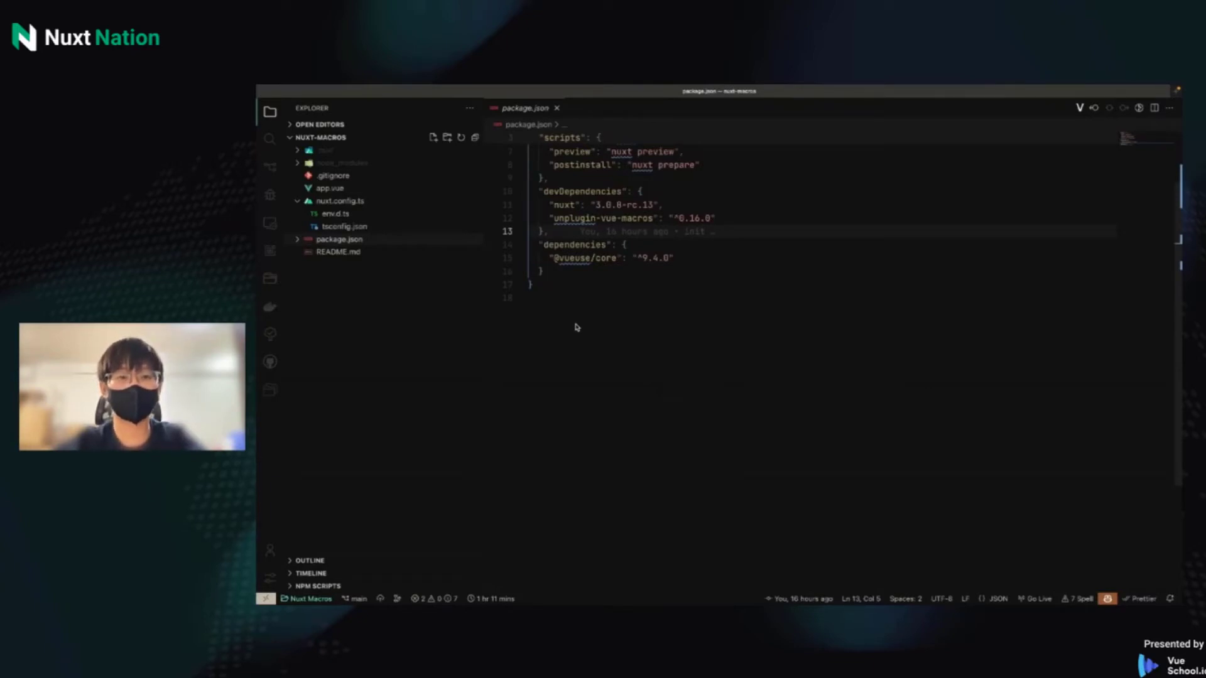
left_click(555, 107)
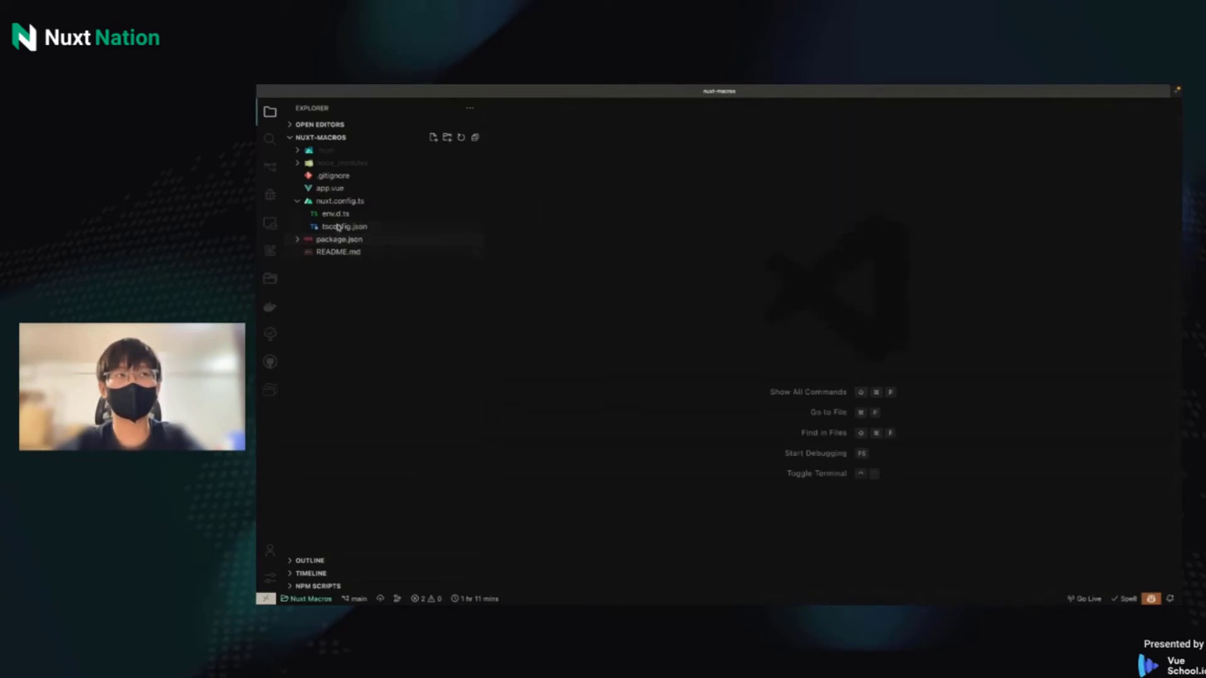
left_click(340, 201)
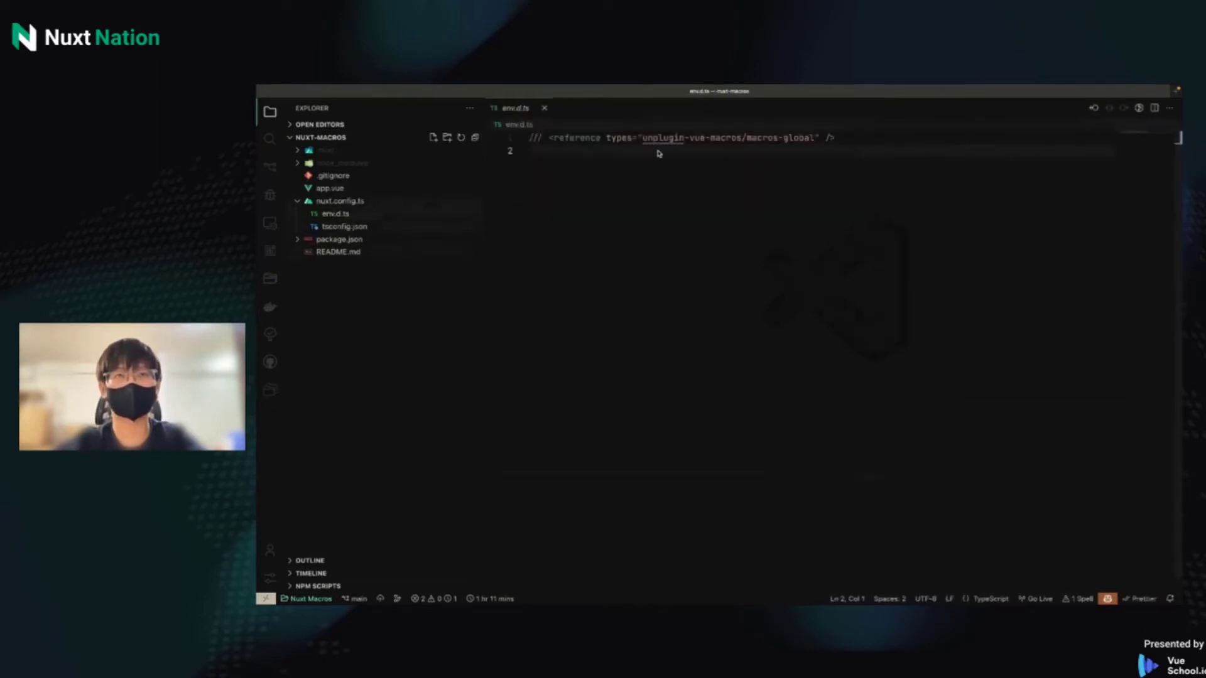
left_click(545, 107)
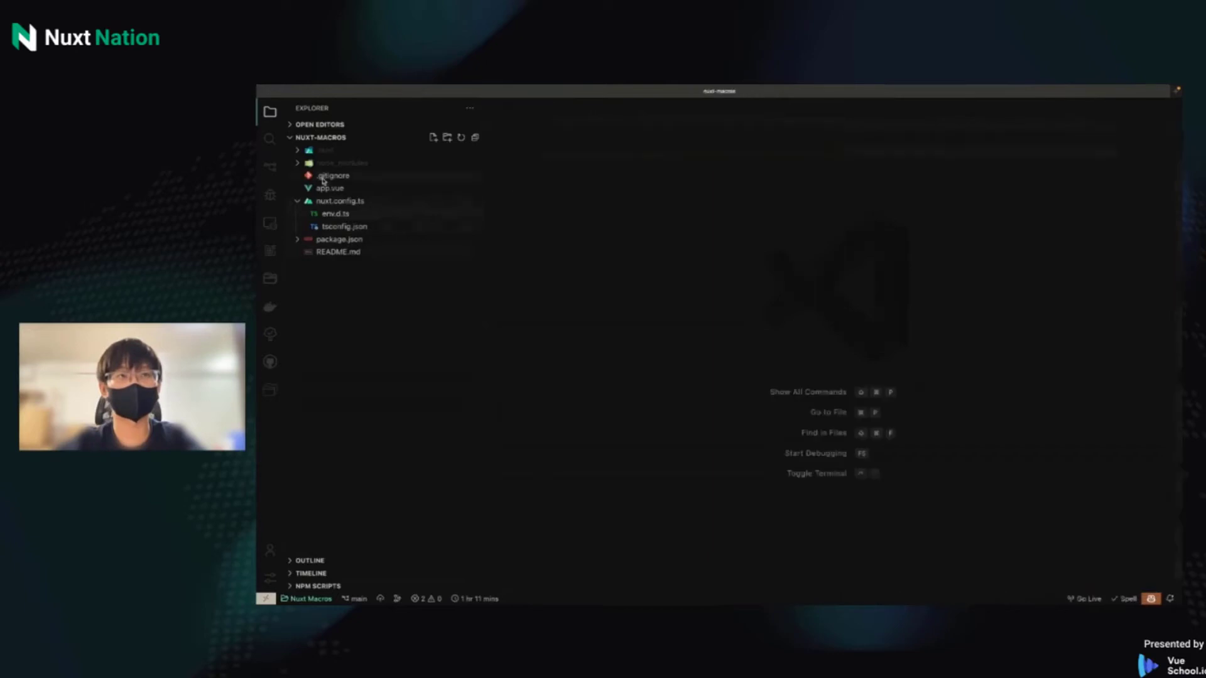
left_click(329, 187)
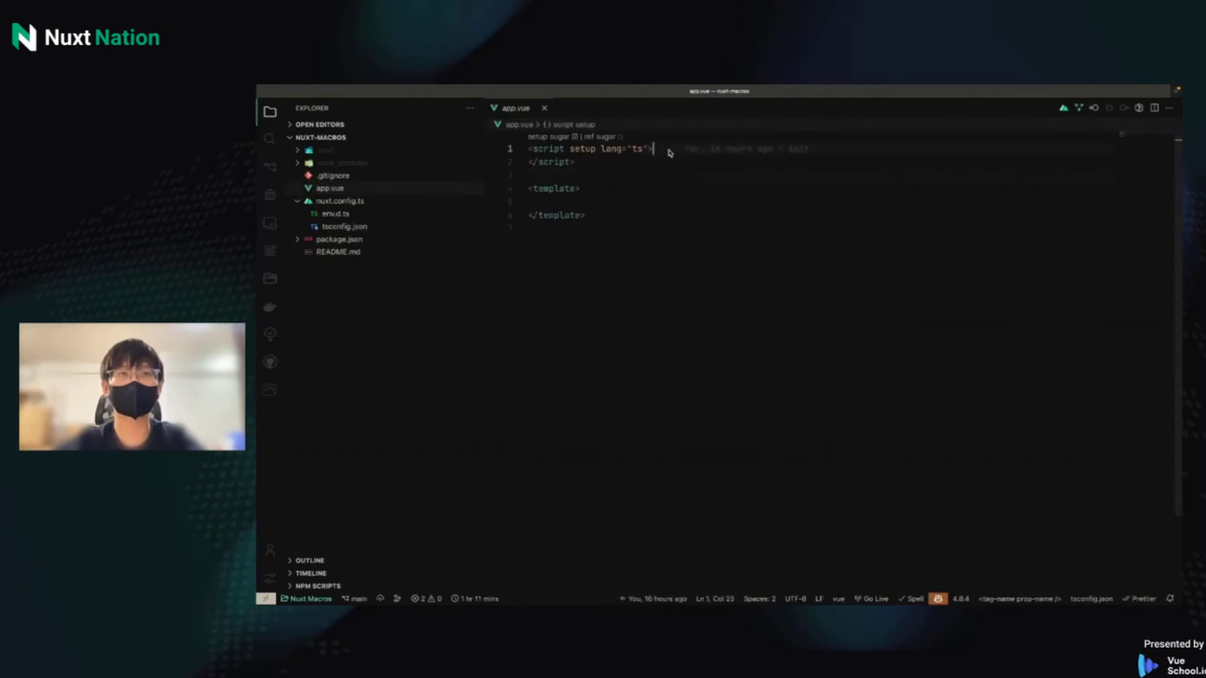
mouse_move(376, 290)
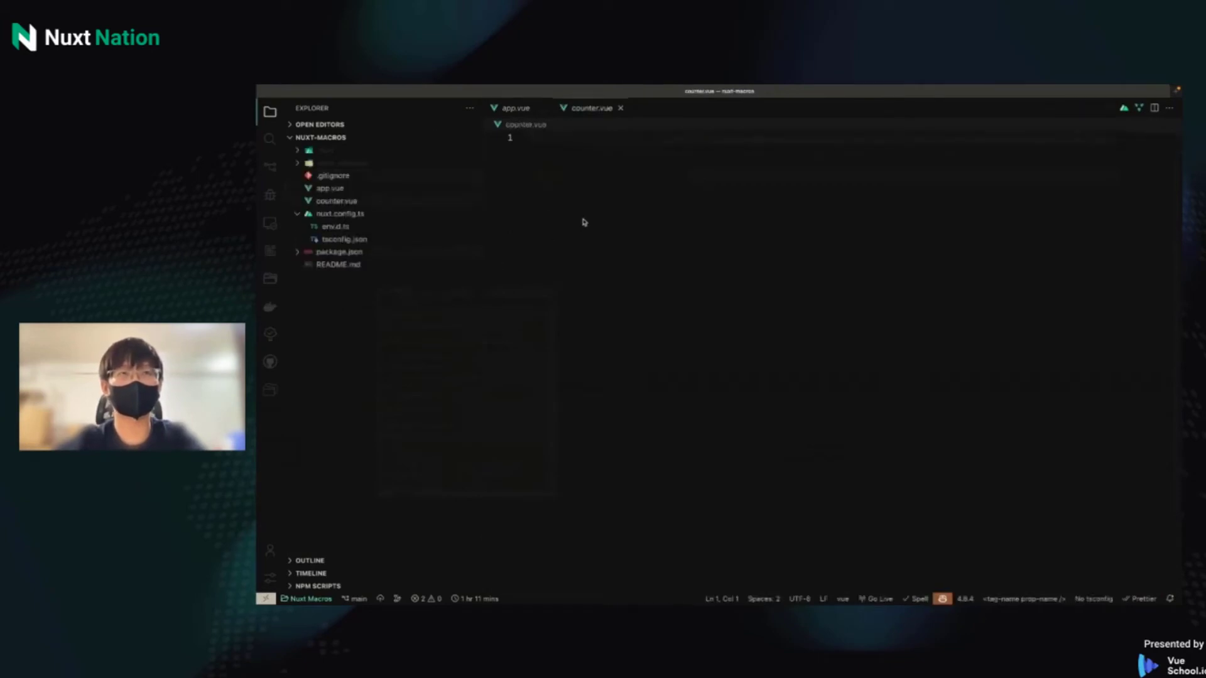
- Write a script setup declaring count via defineModel<{ count: number }>() and display {{ count }}
type("<script setup lang=\"ts\">")
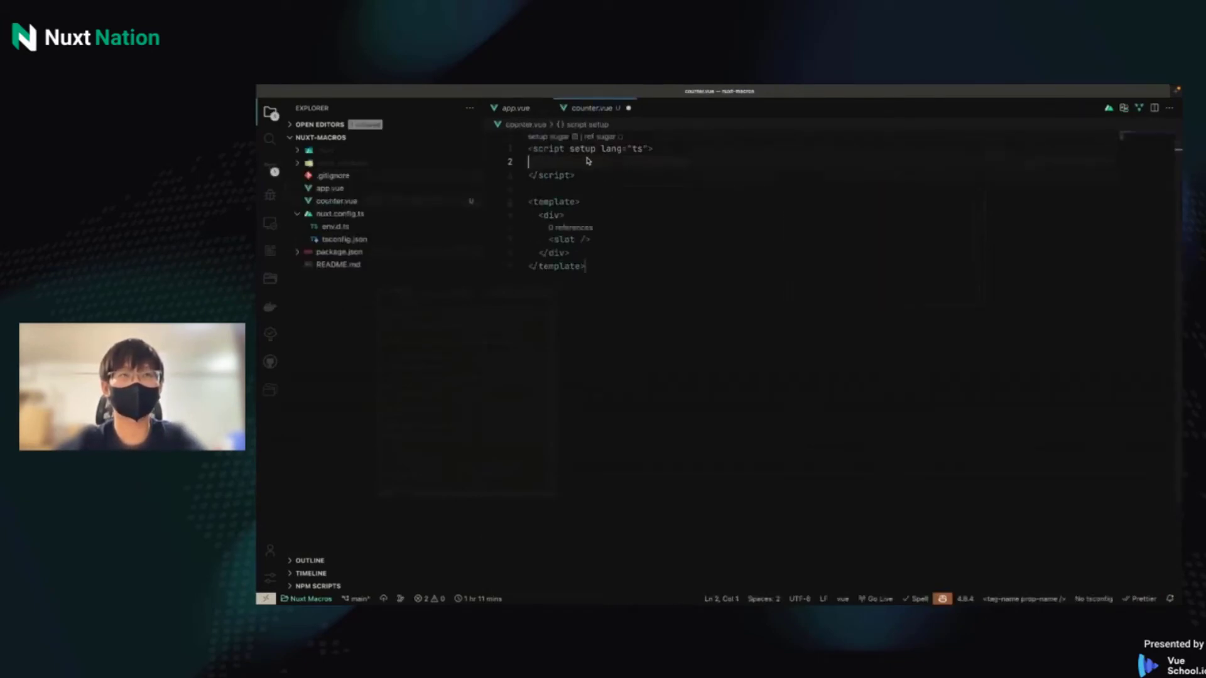
type("defineModel<{}>(")
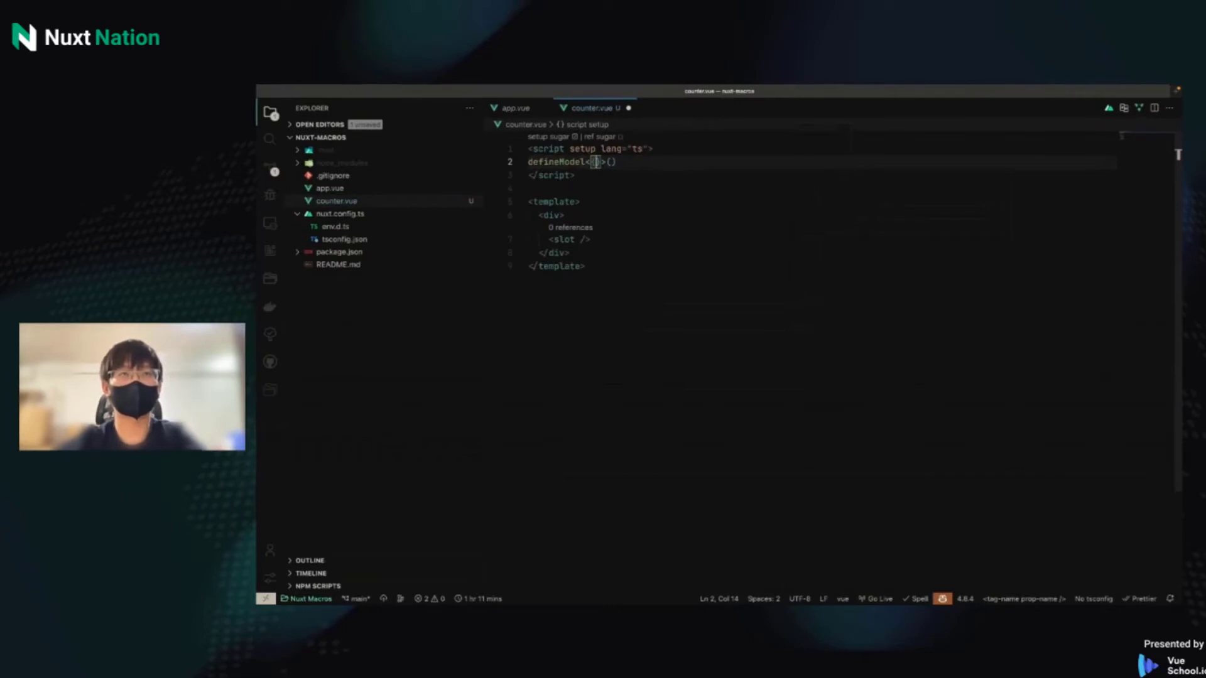
type("count:")
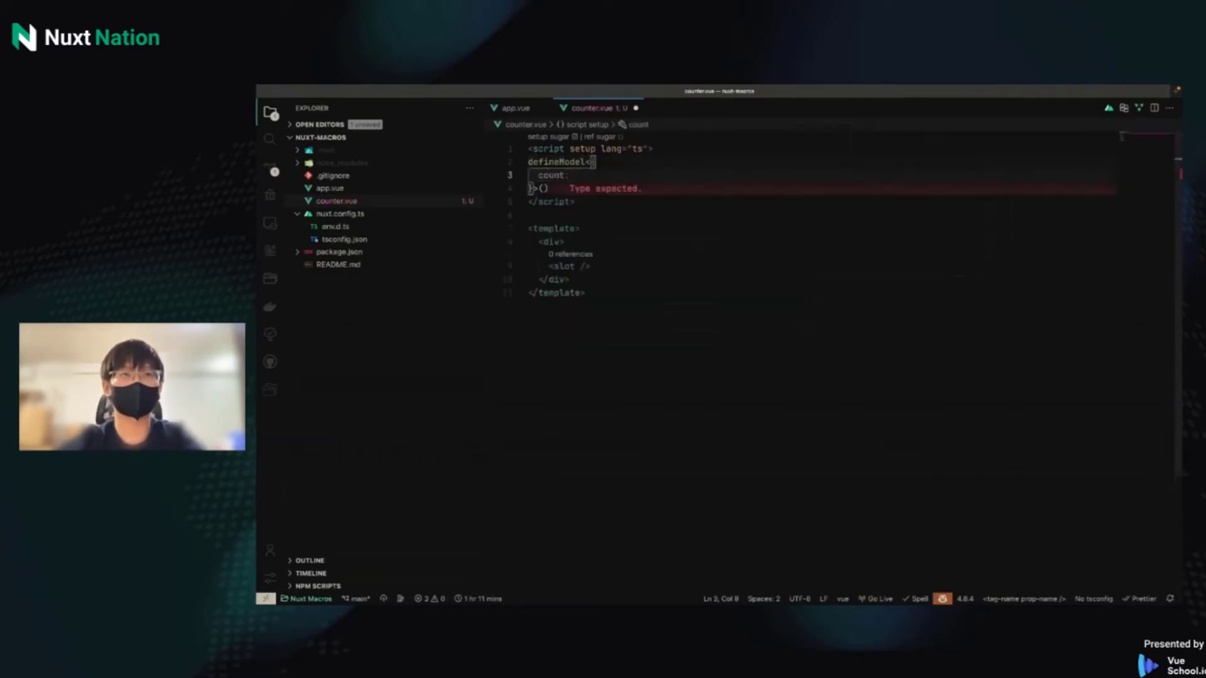
type("number")
left_click(819, 162)
type("const {count }=")
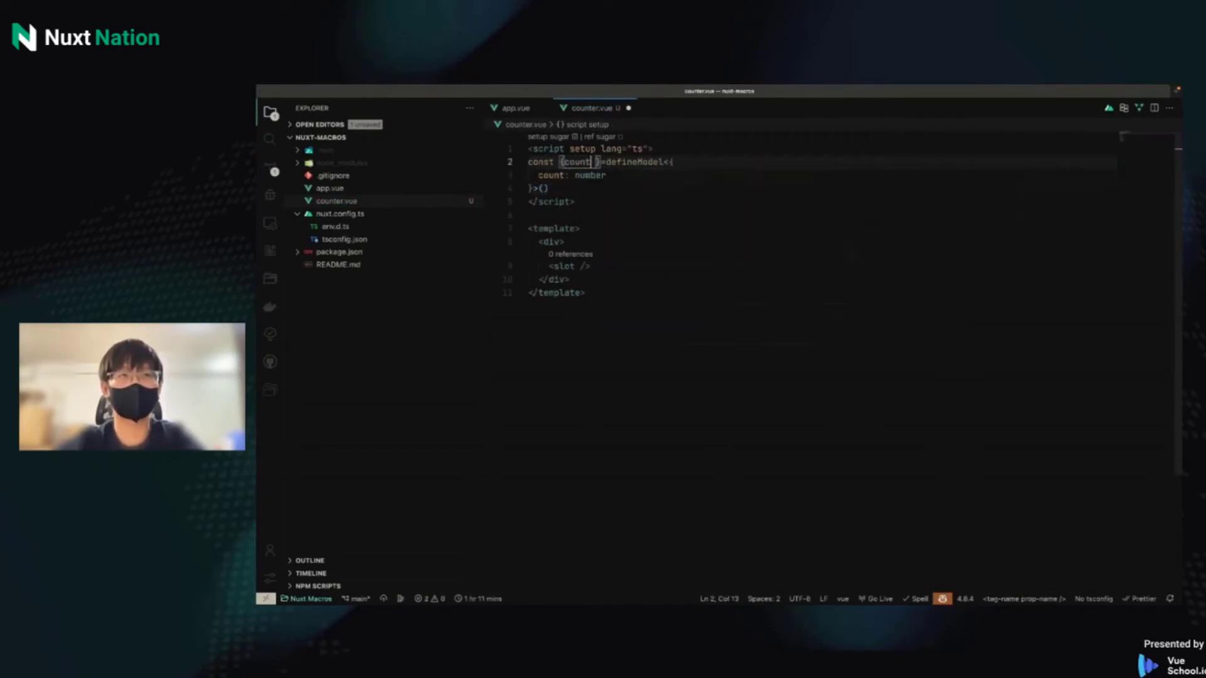
mouse_move(577, 161)
type("{{ count ")
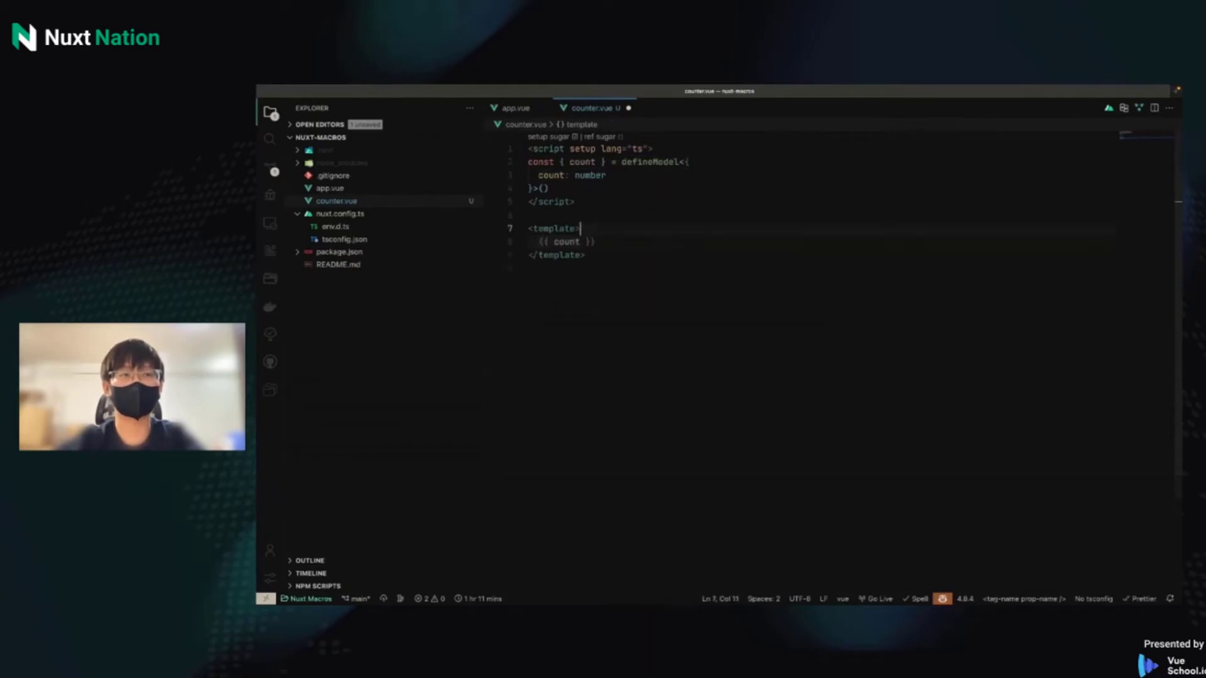
type("<button></button>")
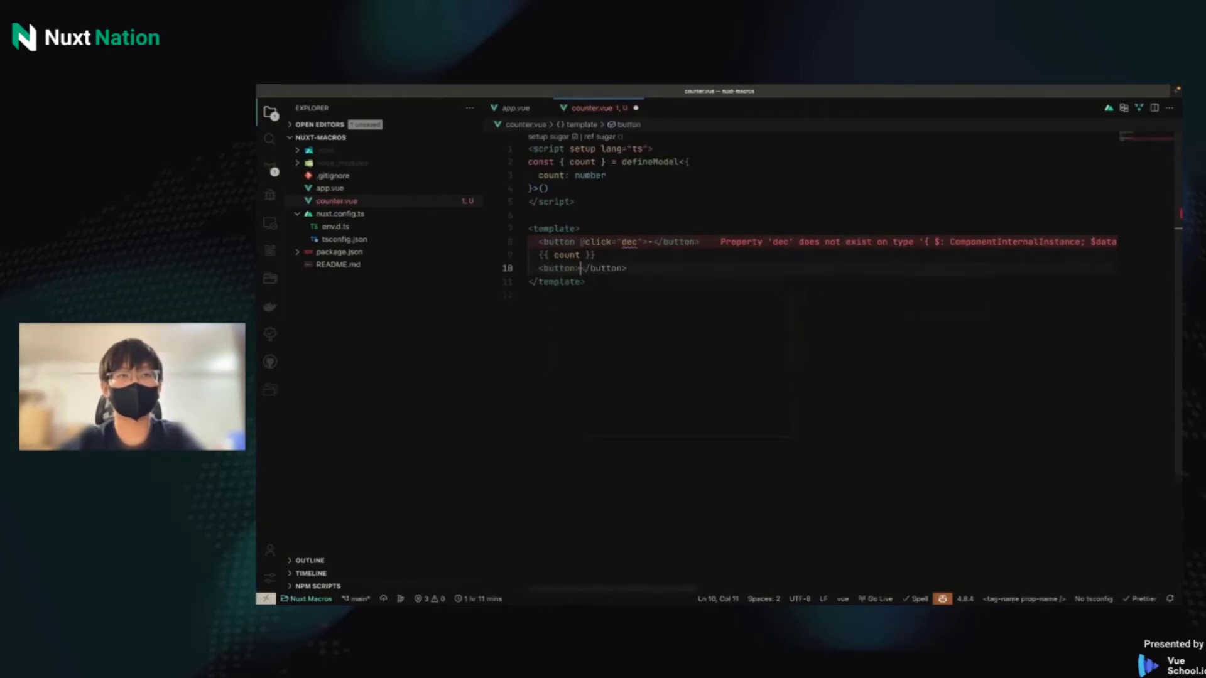
type("@click=\"\"")
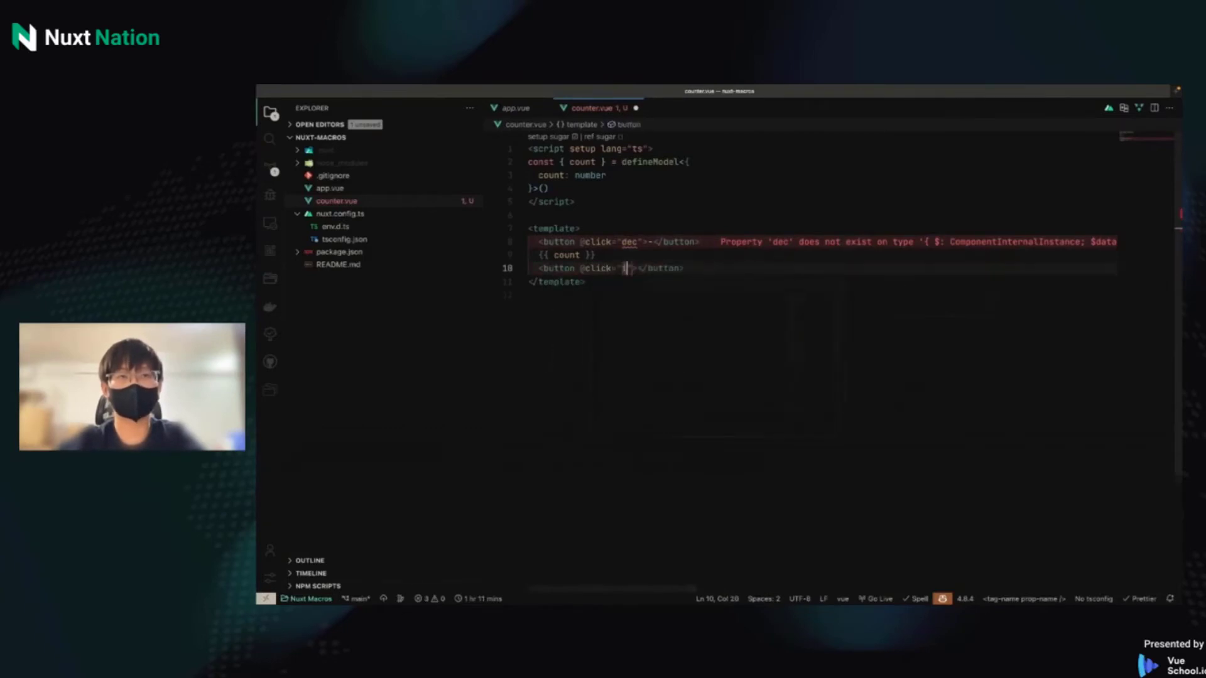
type("inc")
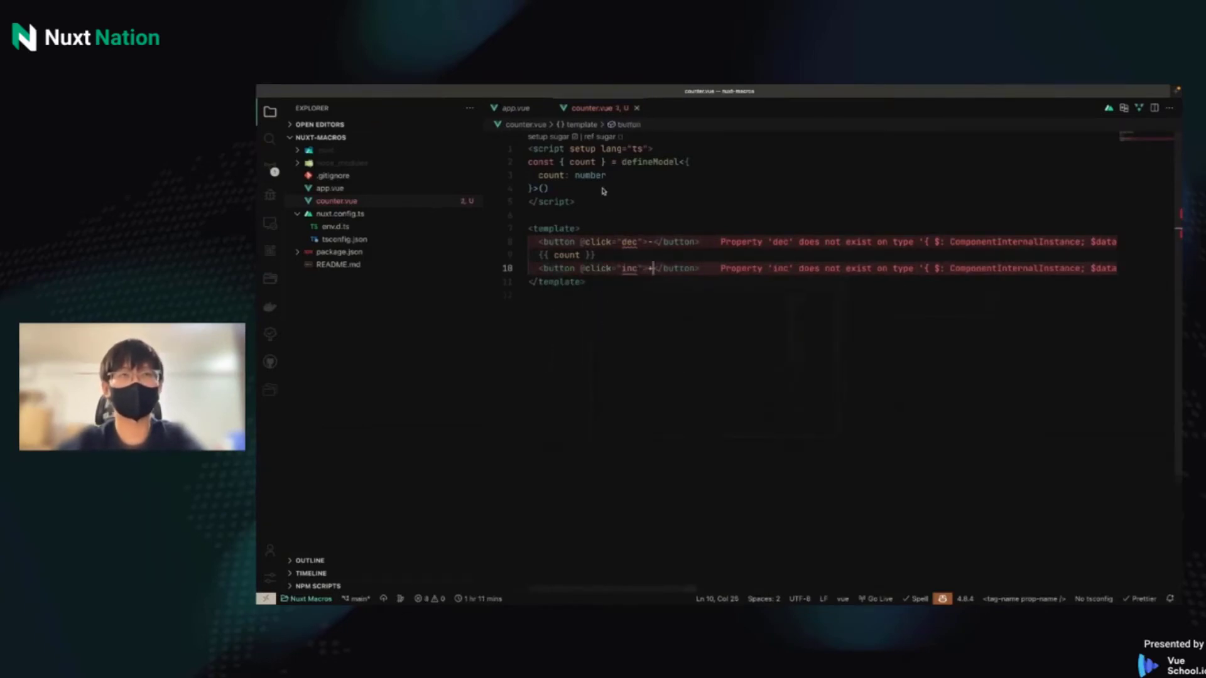
- Start the dec arrow function that decrements count.value
type("const")
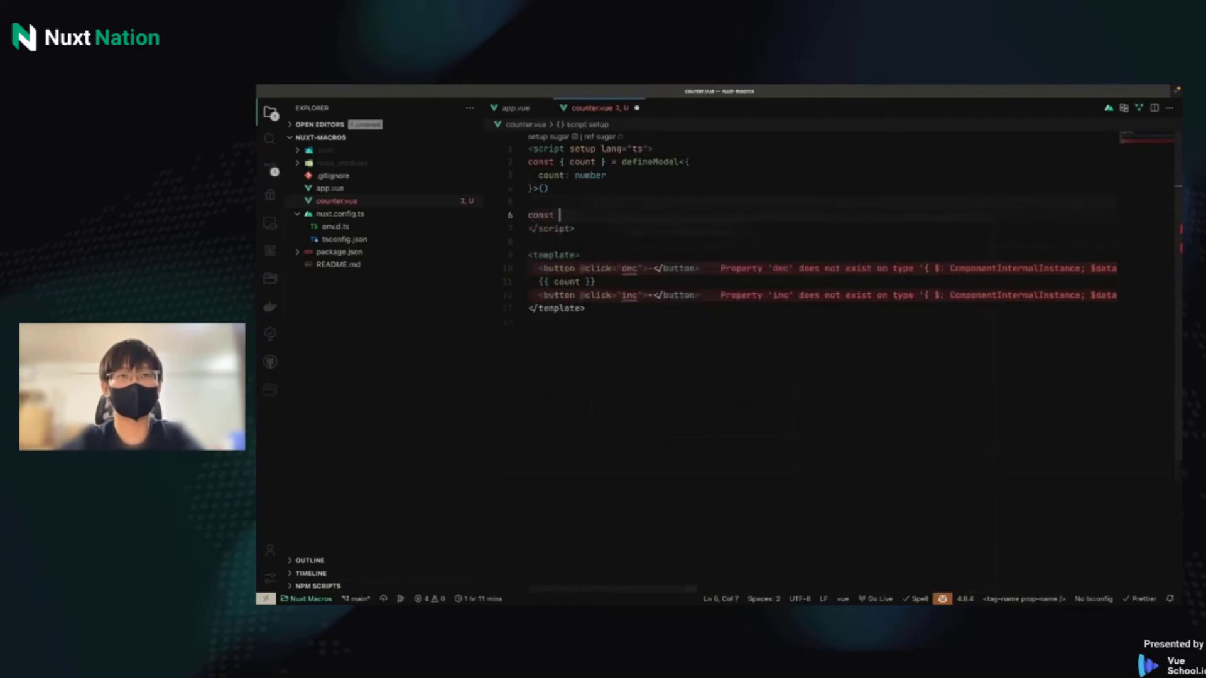
type("dec={}")
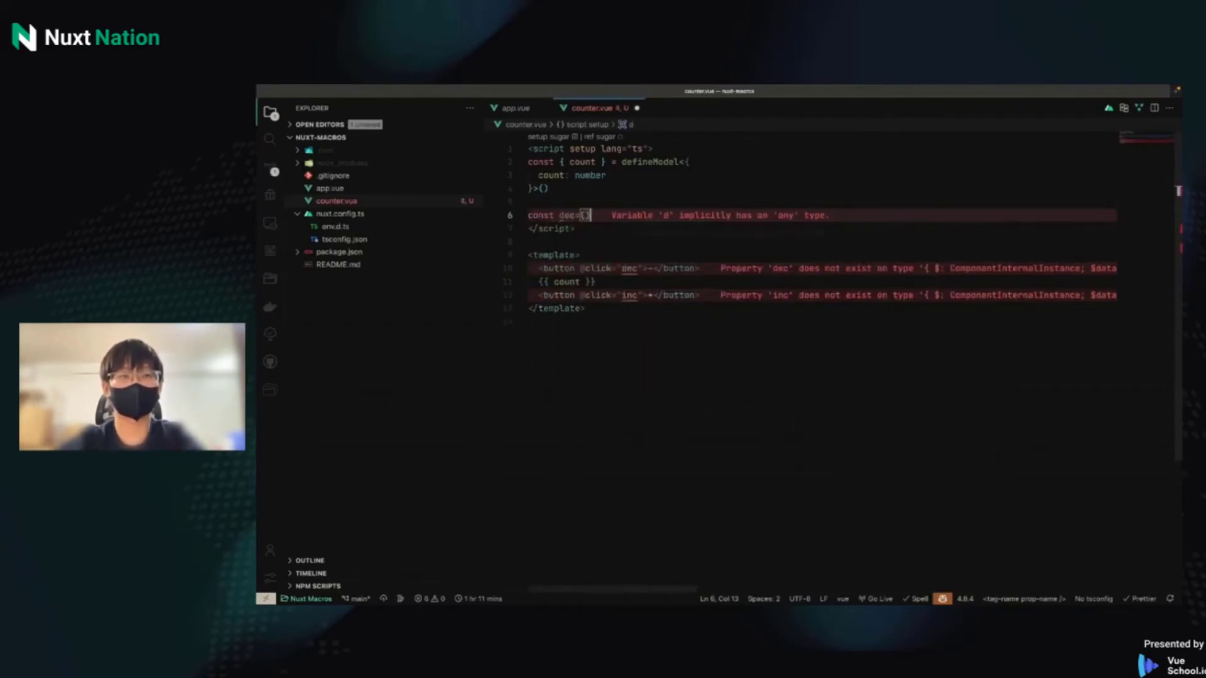
type("= () => {")
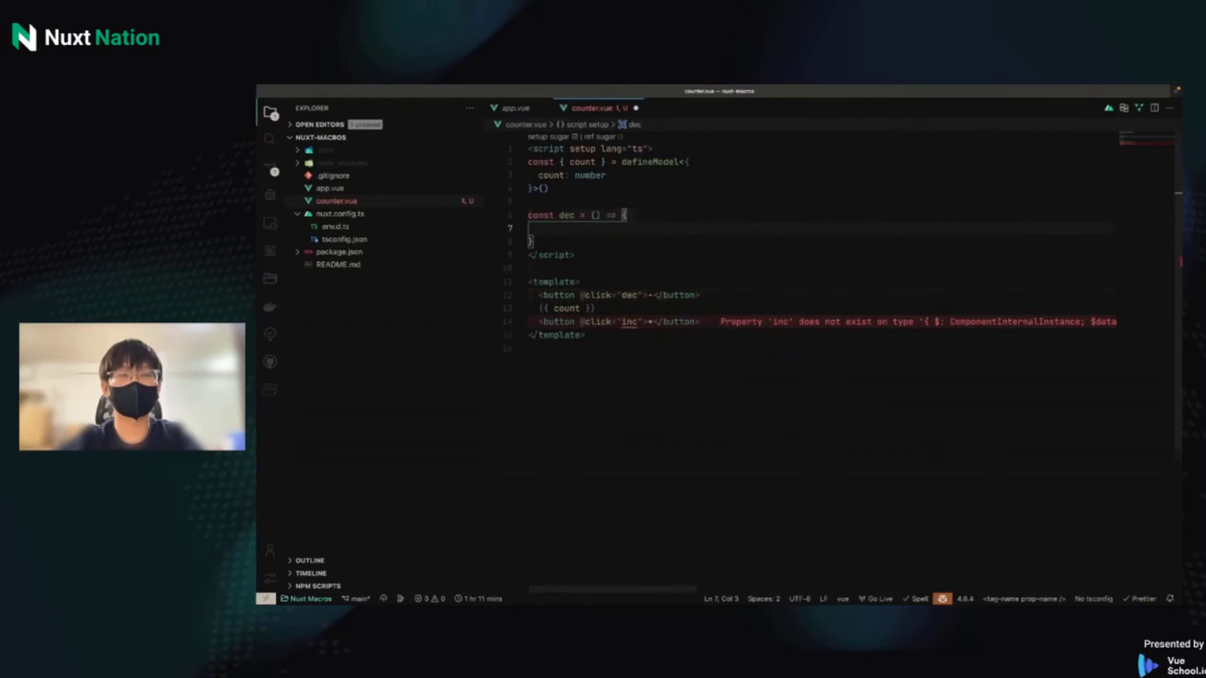
type("c")
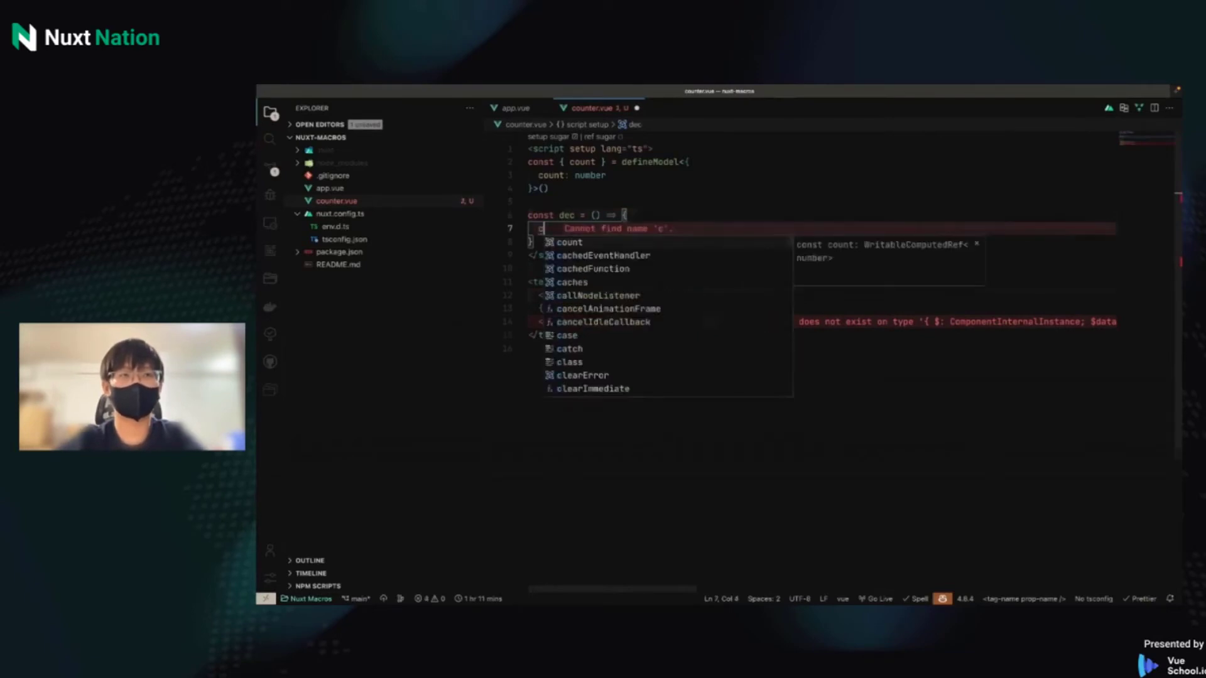
type("count.value")
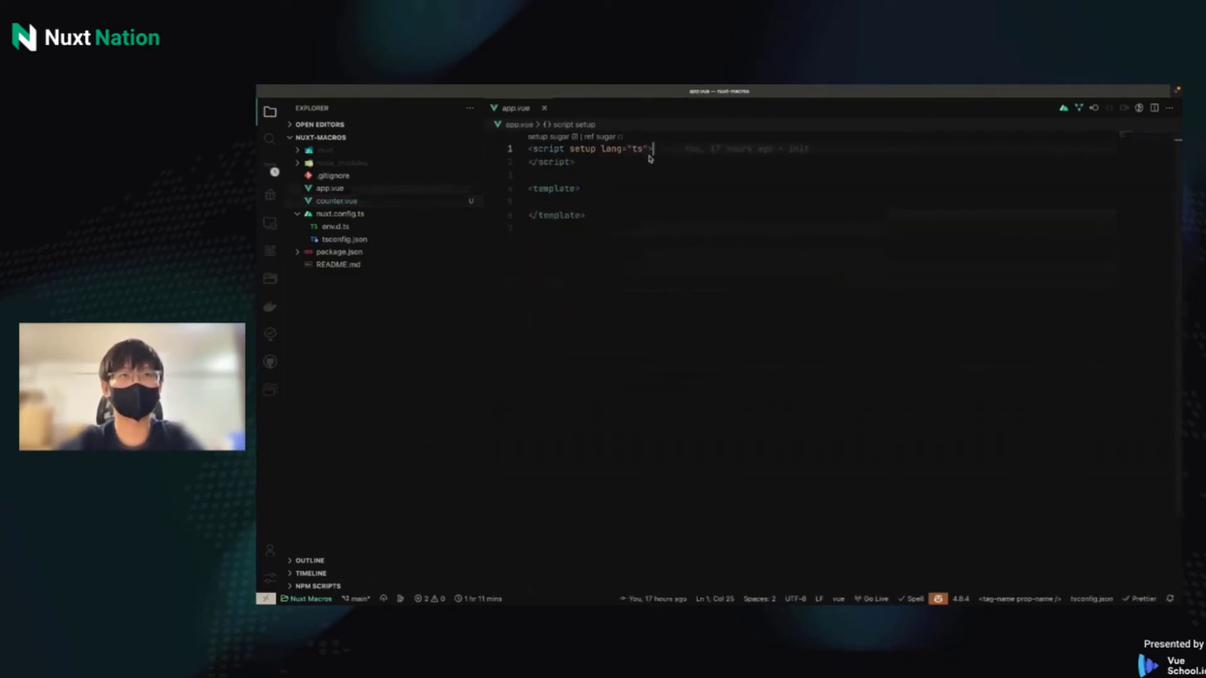
- In app.vue import Counter, add const count = ref(0), and bind <Counter v-model:count="count" />
type("<co")
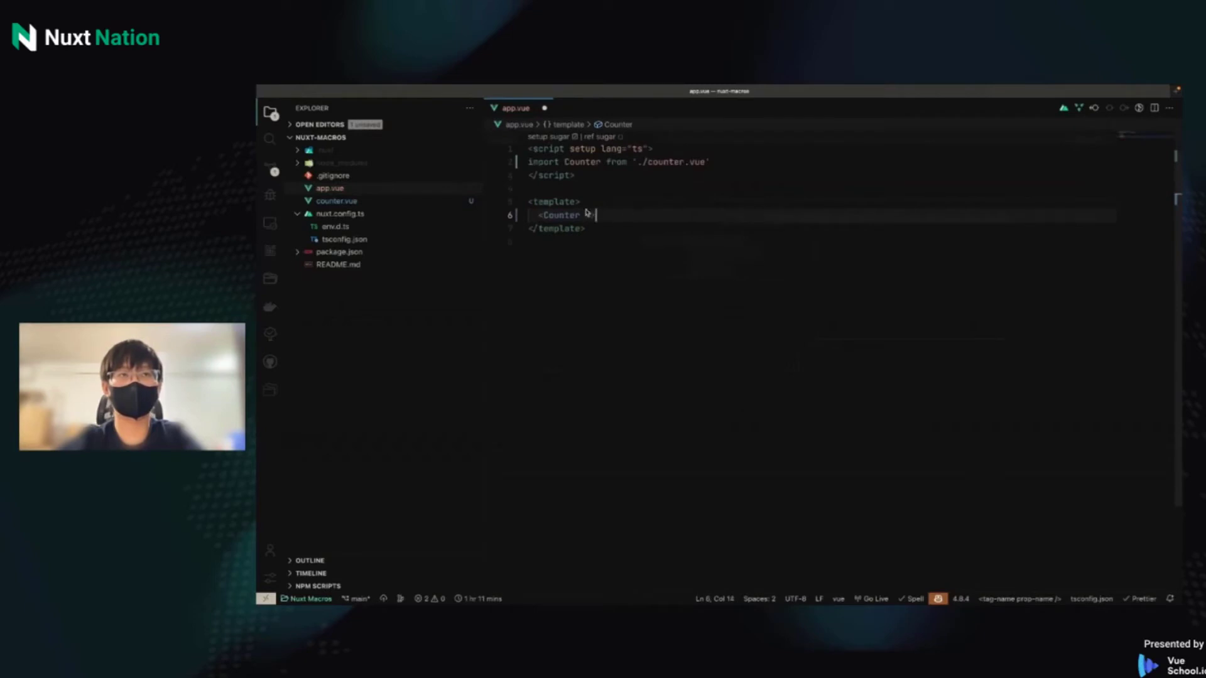
type("con")
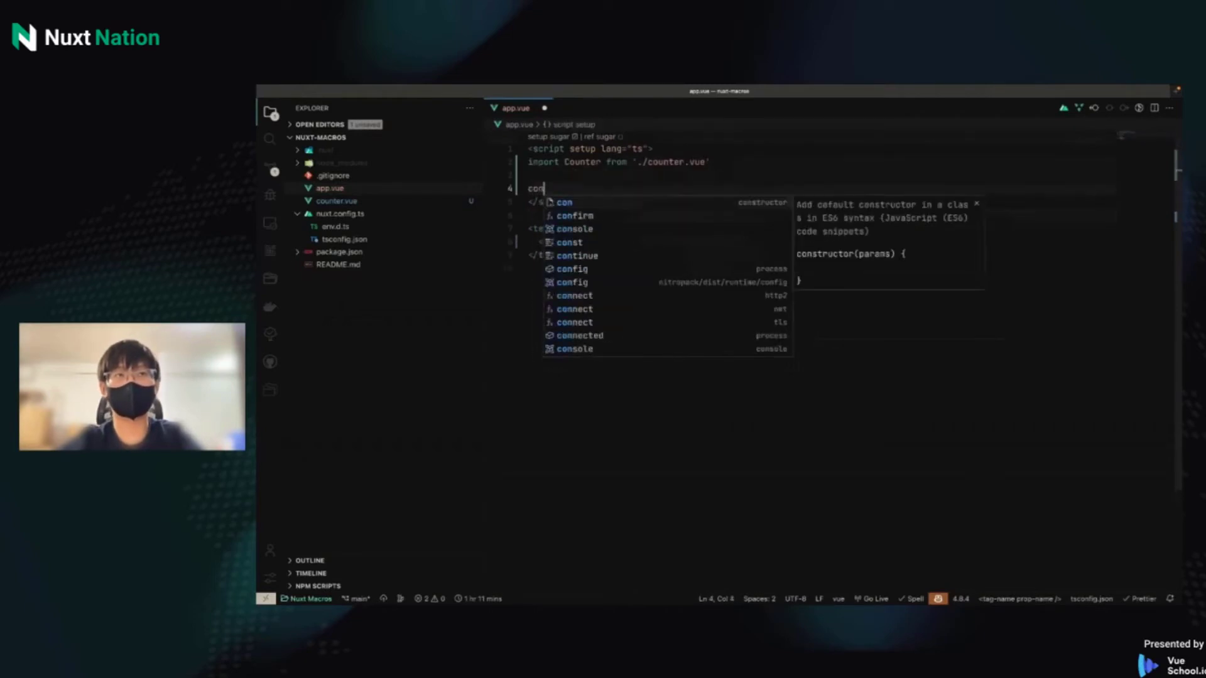
type("st count=ref(")
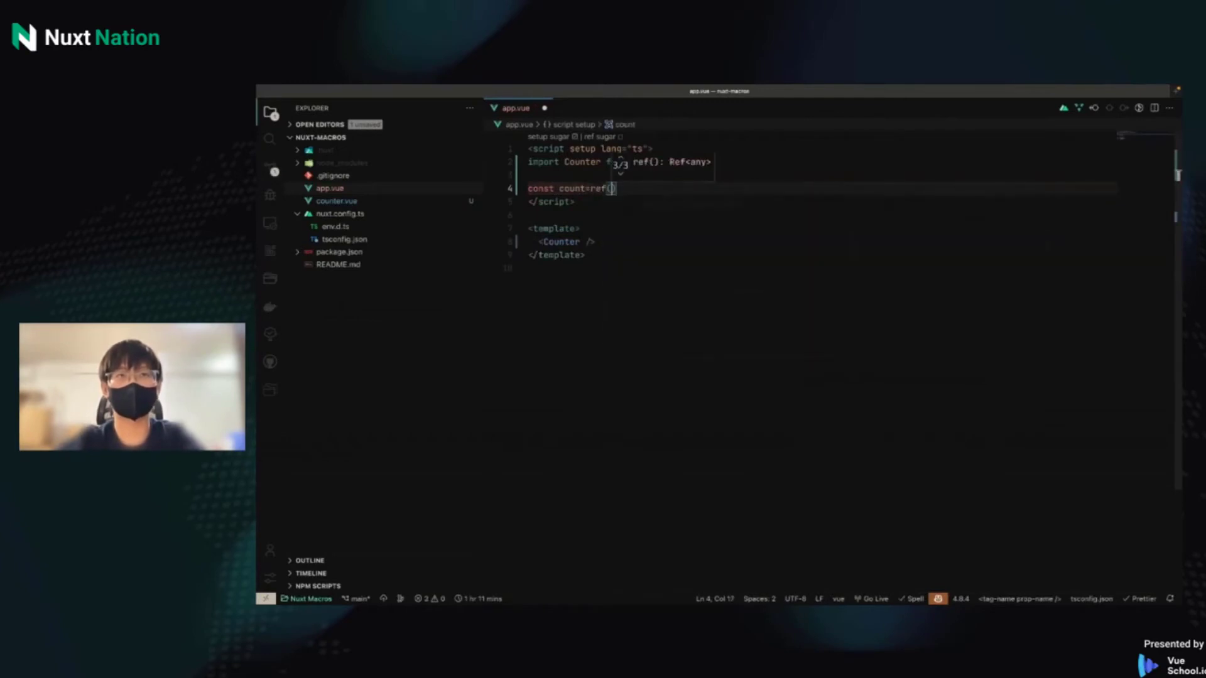
type("0")
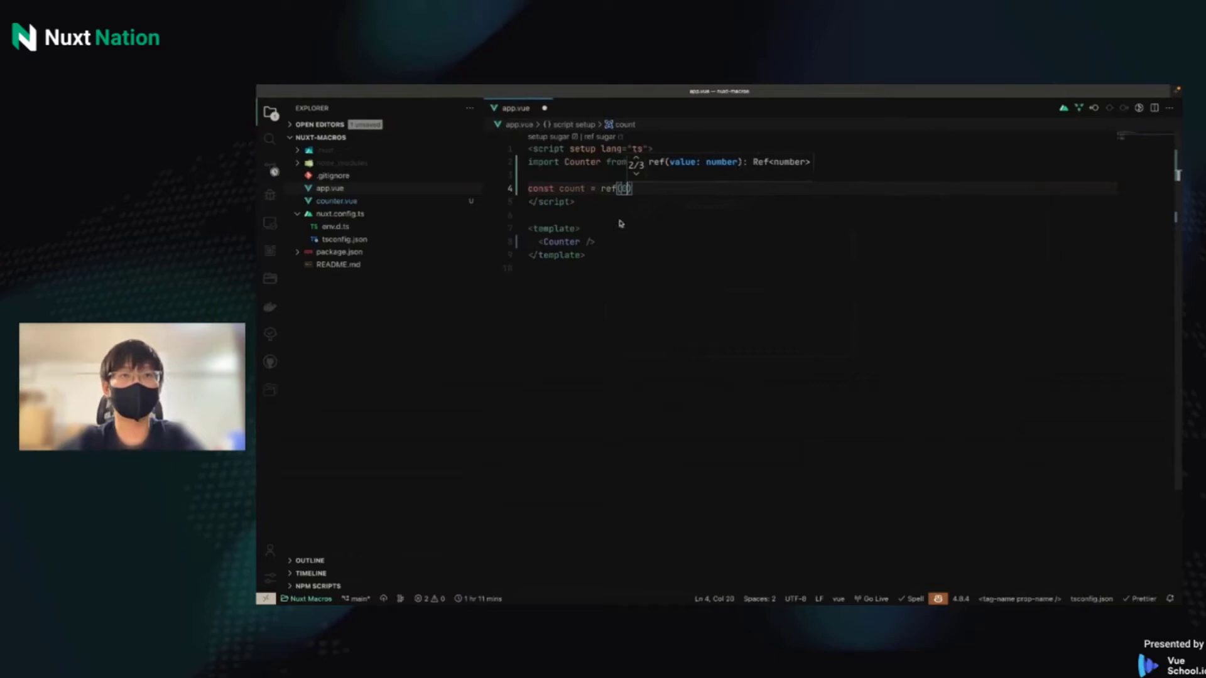
type("v-m")
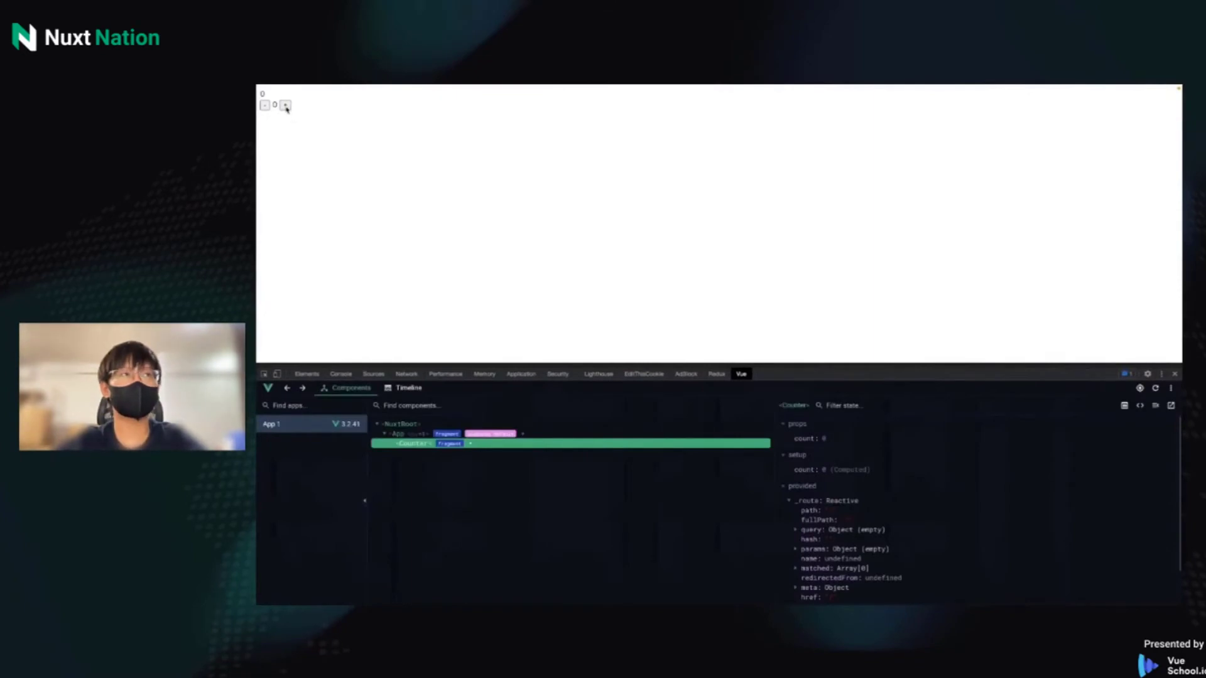
- Increment the counter on the page and inspect Counter's count in Vue devtools
left_click(264, 106)
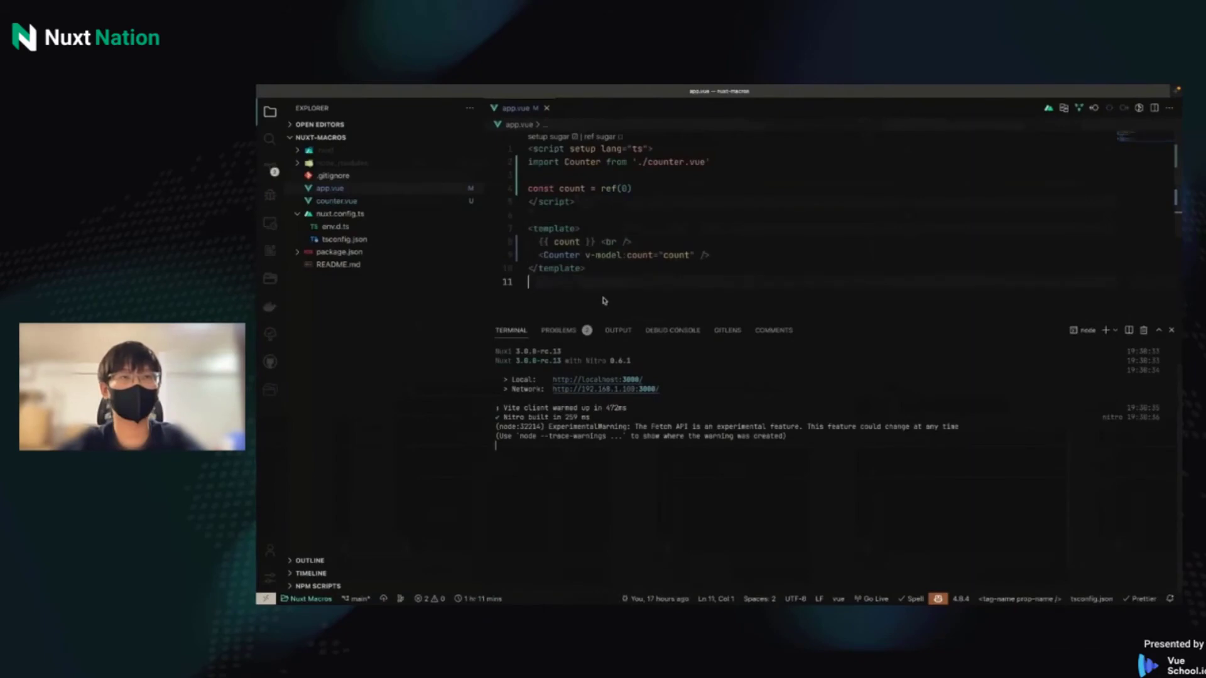
- Add experimental: { reactivityTransform: true } after the vite block in nuxt.config.ts
left_click(339, 213)
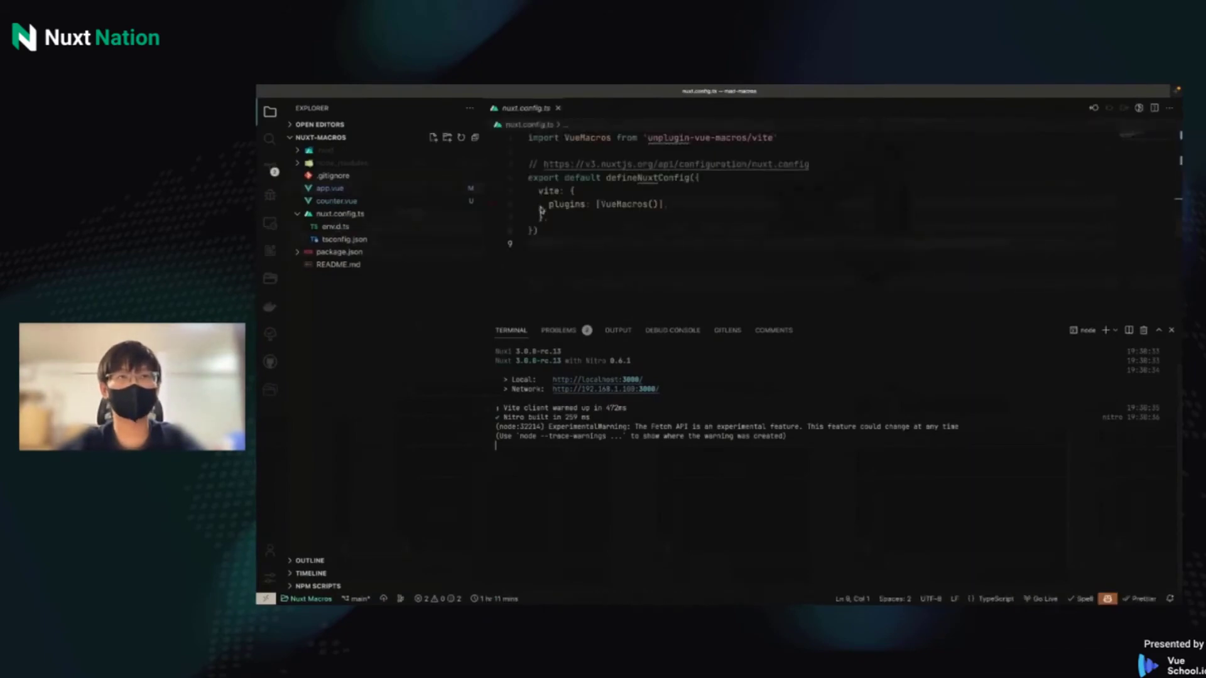
left_click(544, 218)
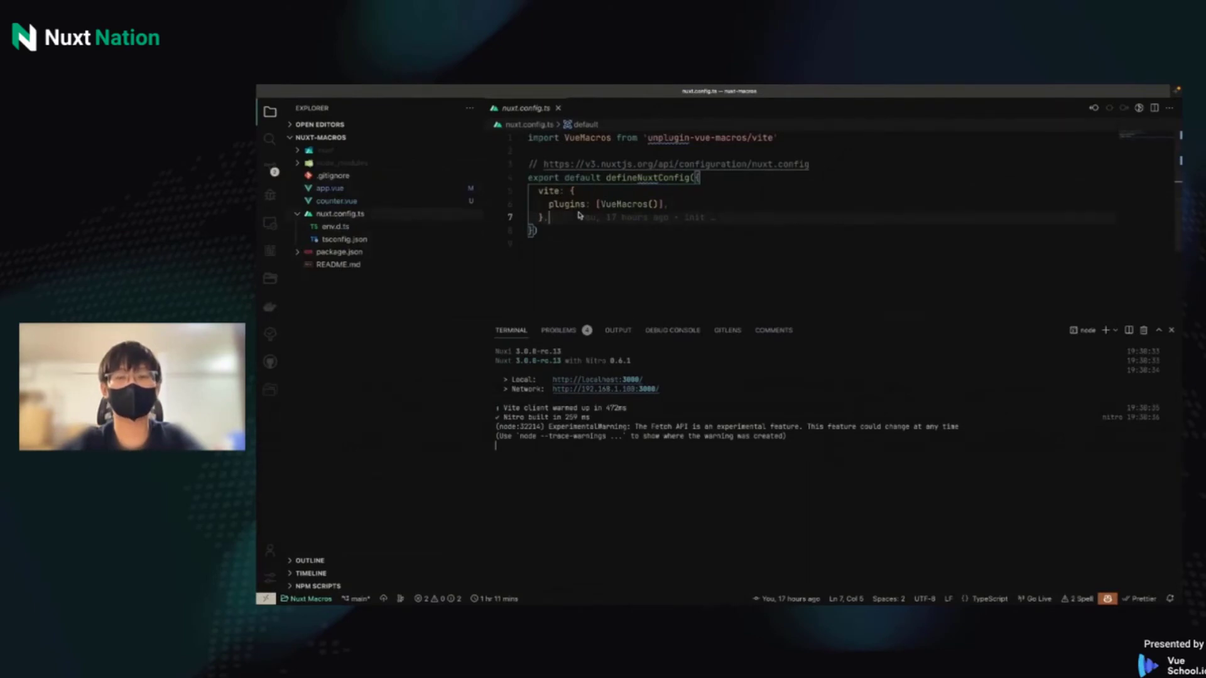
key("enter")
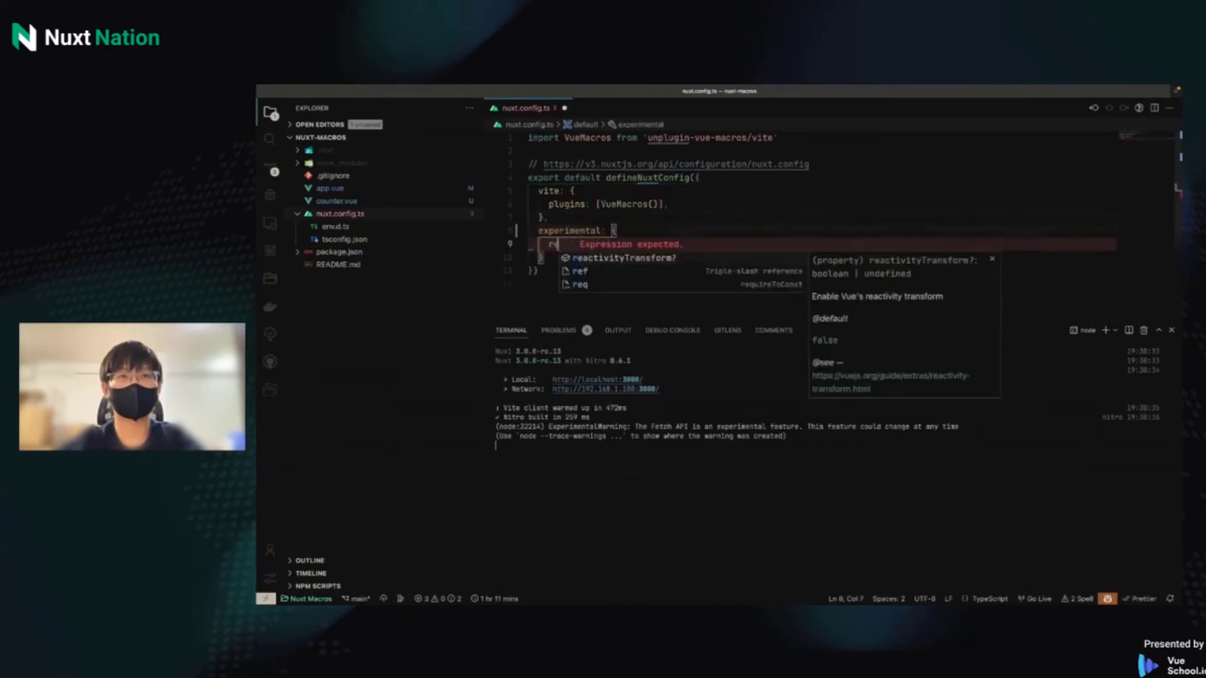
type("reactivityTransform: true")
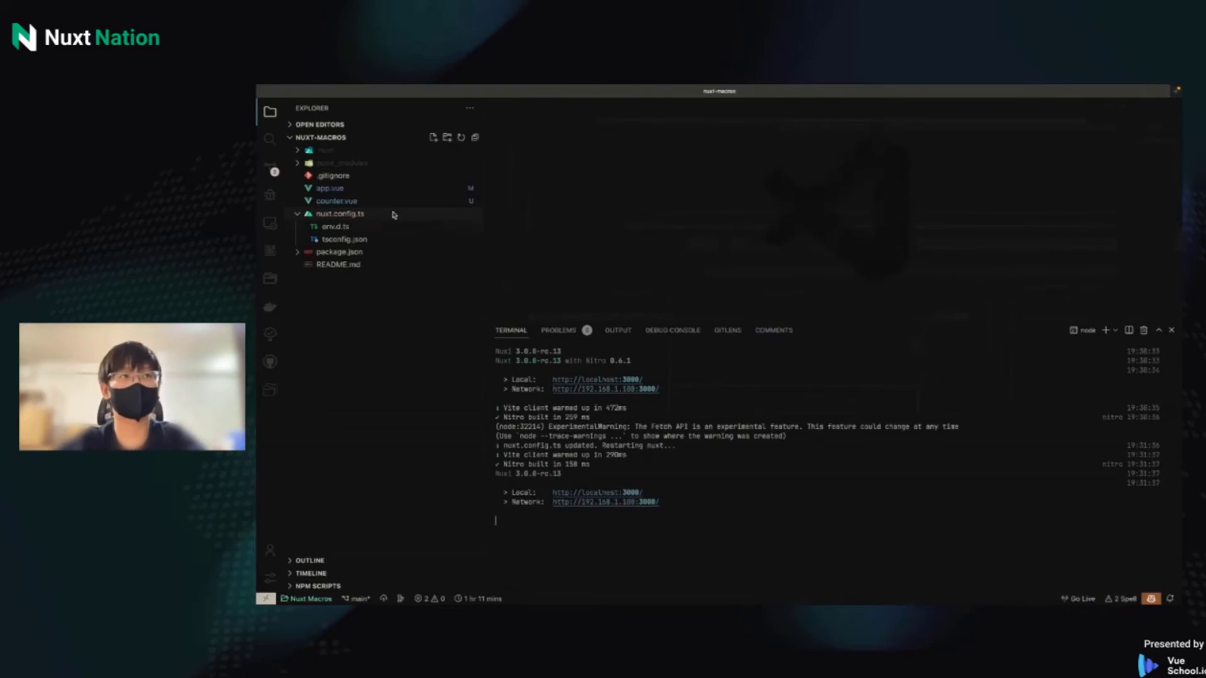
- In counter.vue, change const defineModel to let $defineModel and drop .value from count
left_click(336, 201)
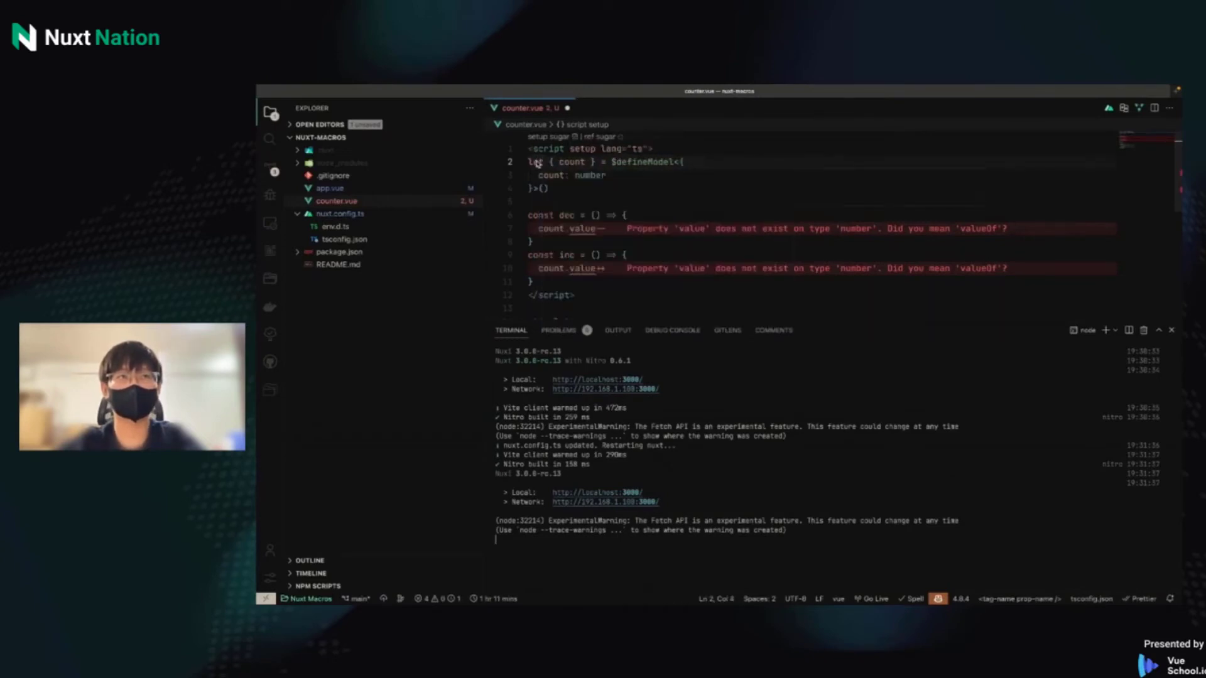
left_click(581, 229)
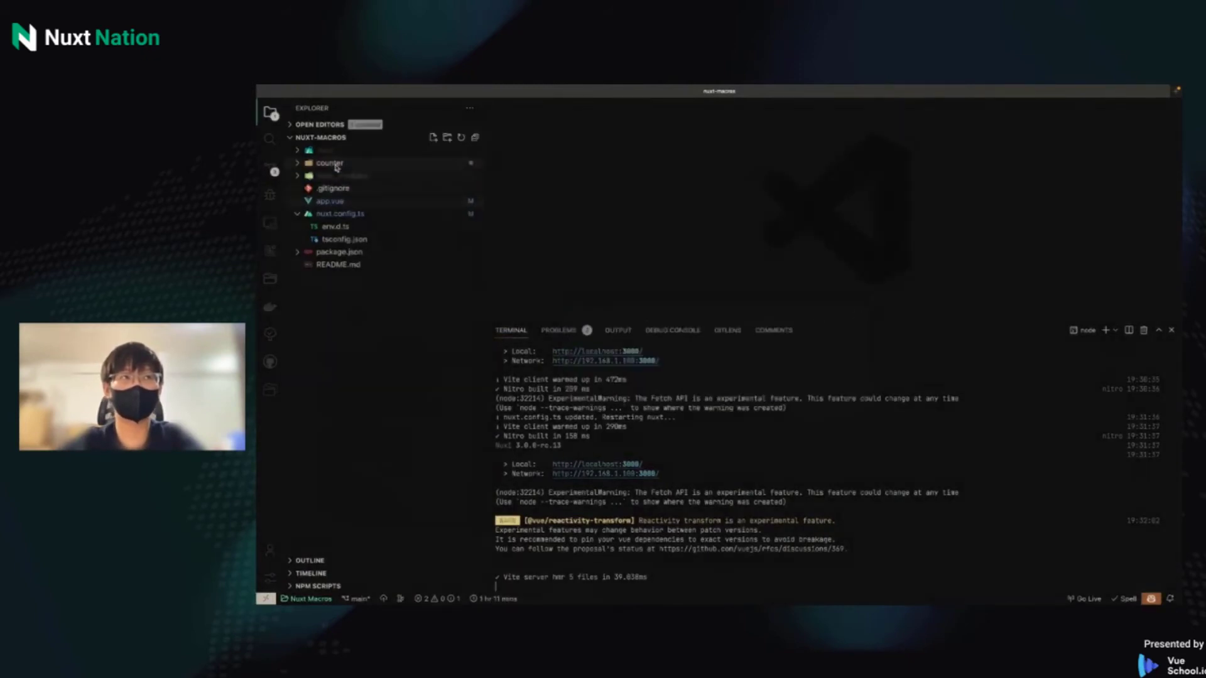
- Move counter.vue to counter/index.vue, accept Volar's refactoring prompt, and open index.vue
left_click(329, 175)
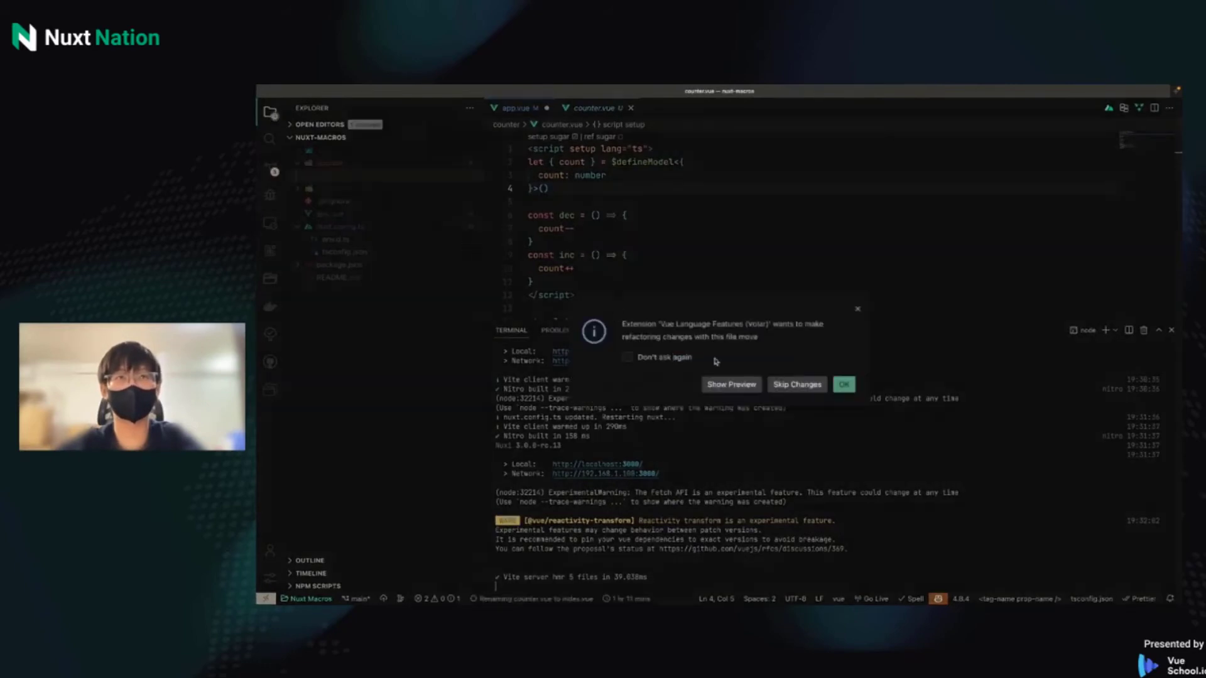
left_click(843, 384)
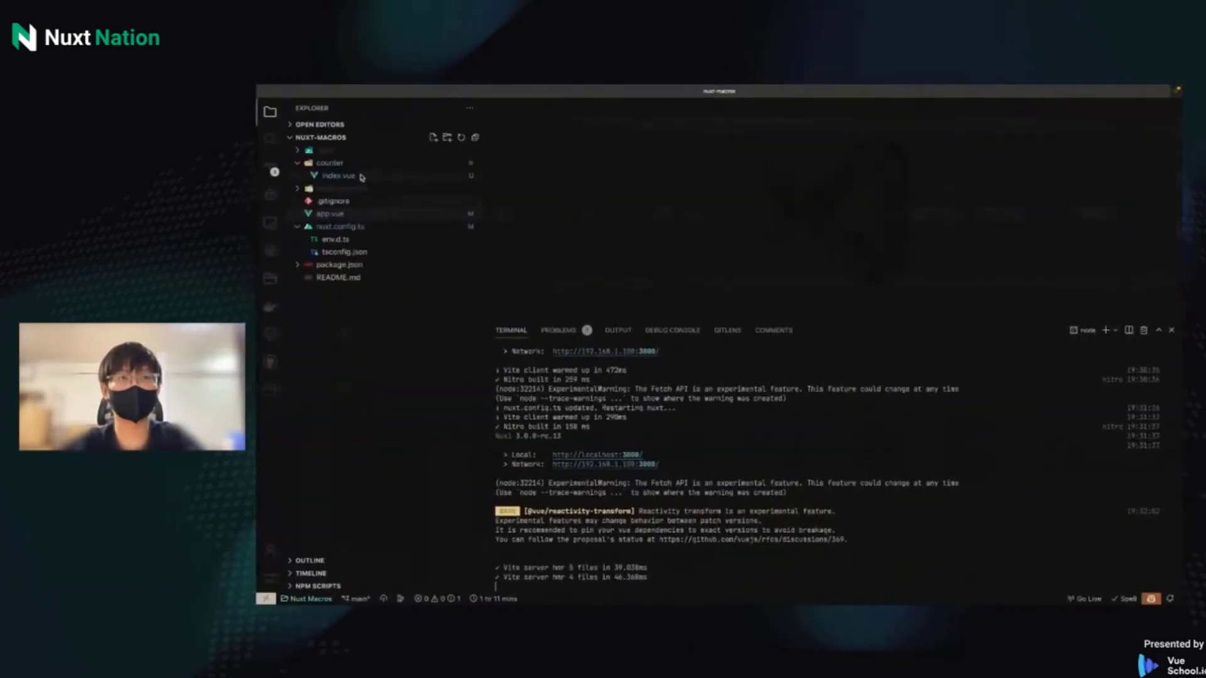
left_click(339, 175)
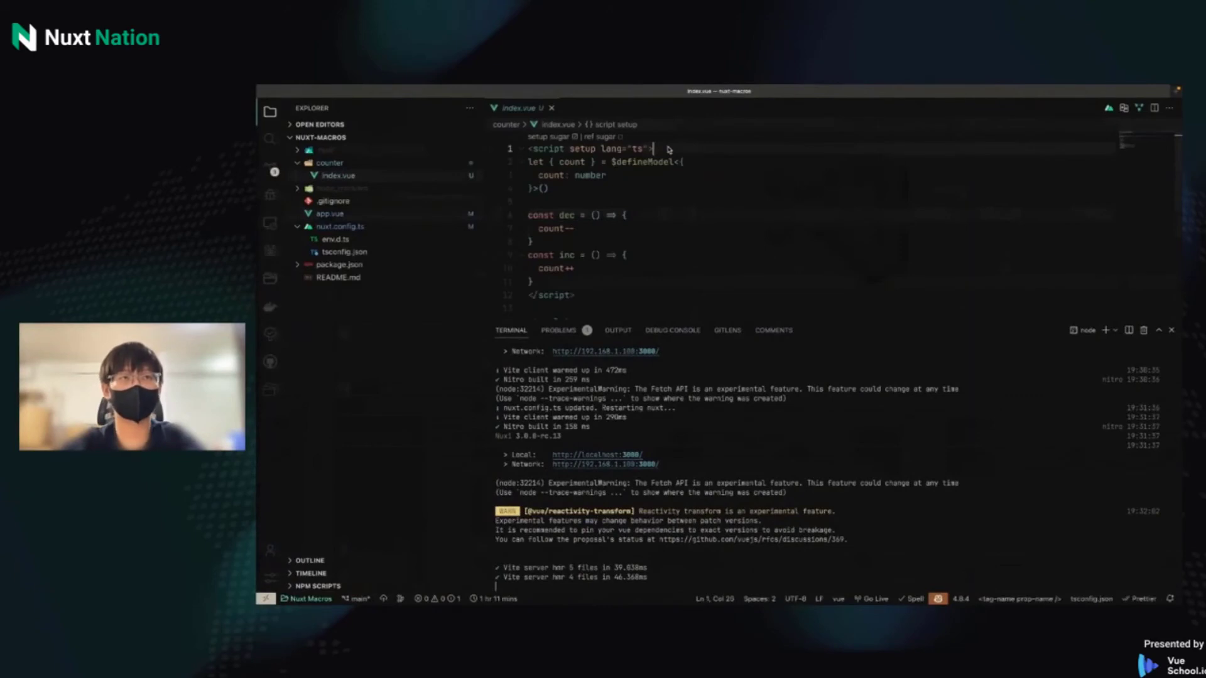
- Add defineOptions({ name: 'CounterDemo' }) at the top of index.vue
type("defineOptions({")
type("name:")
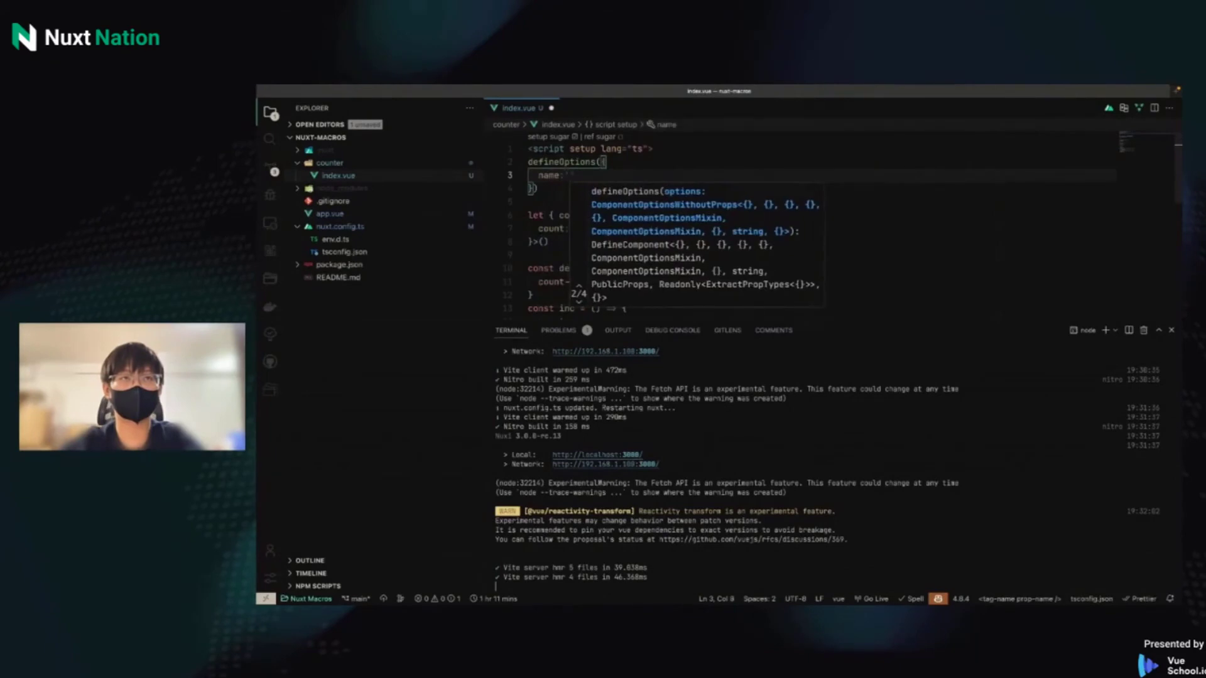
type("Count")
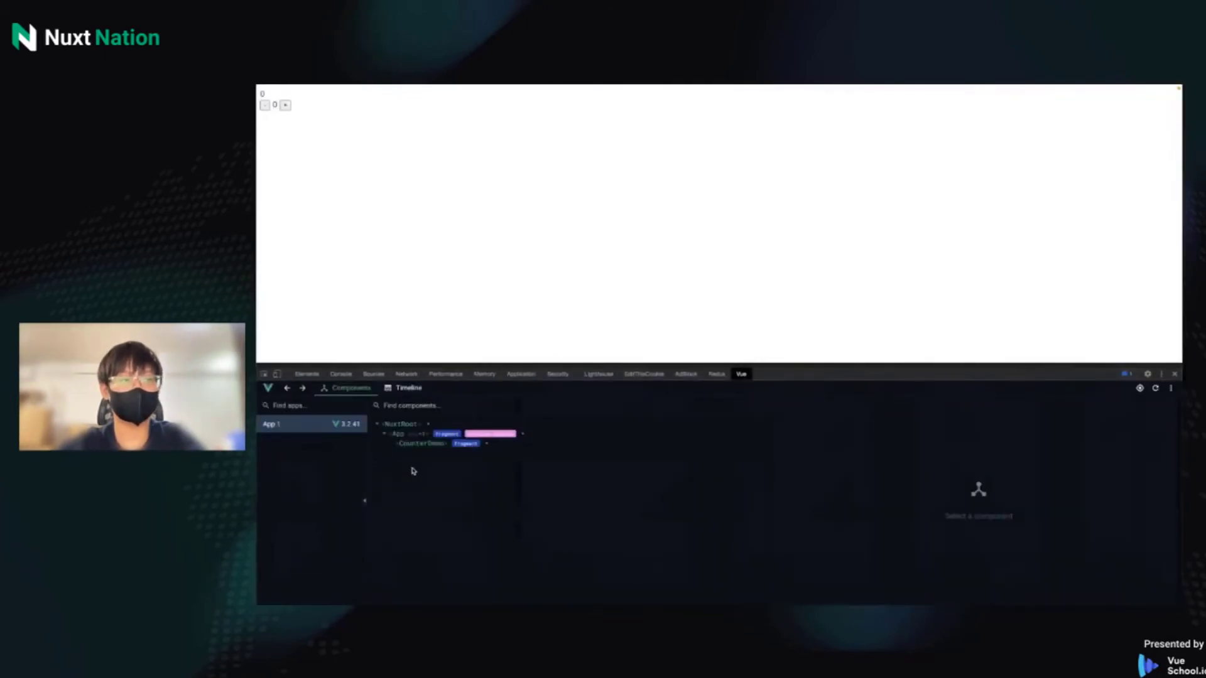
- Select CounterDemo in the Vue devtools component tree to inspect it
left_click(421, 443)
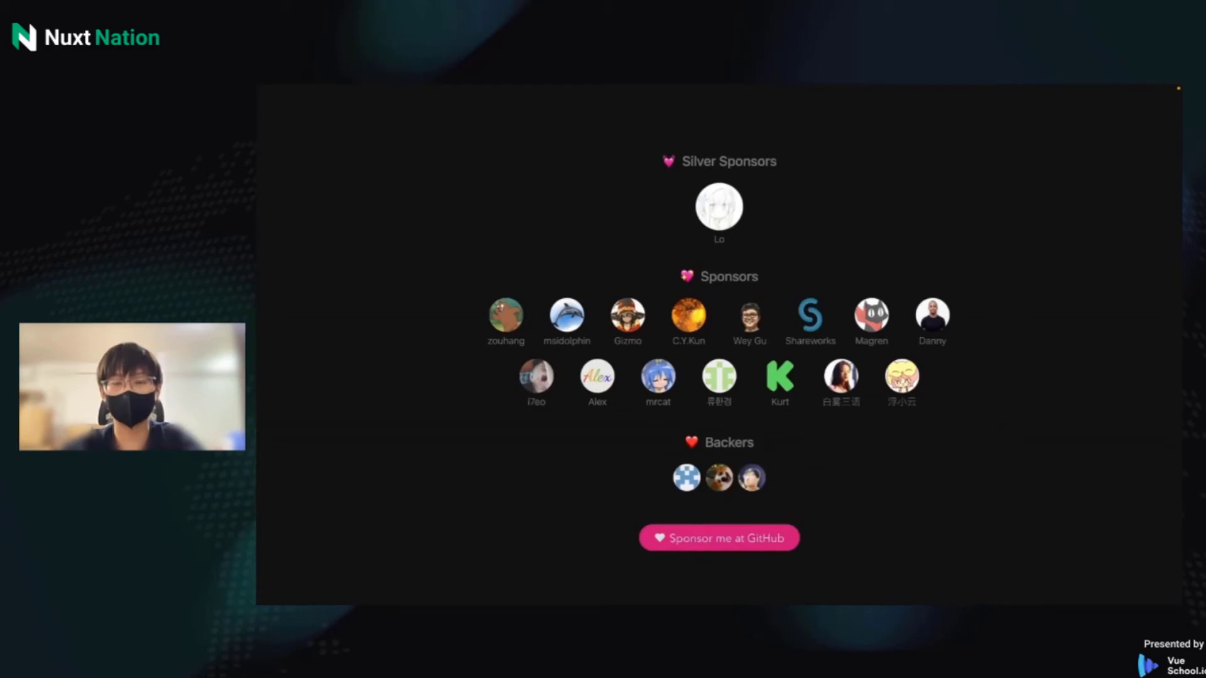
- Advance the slides from sponsors to the closing Thank You slide
key("right")
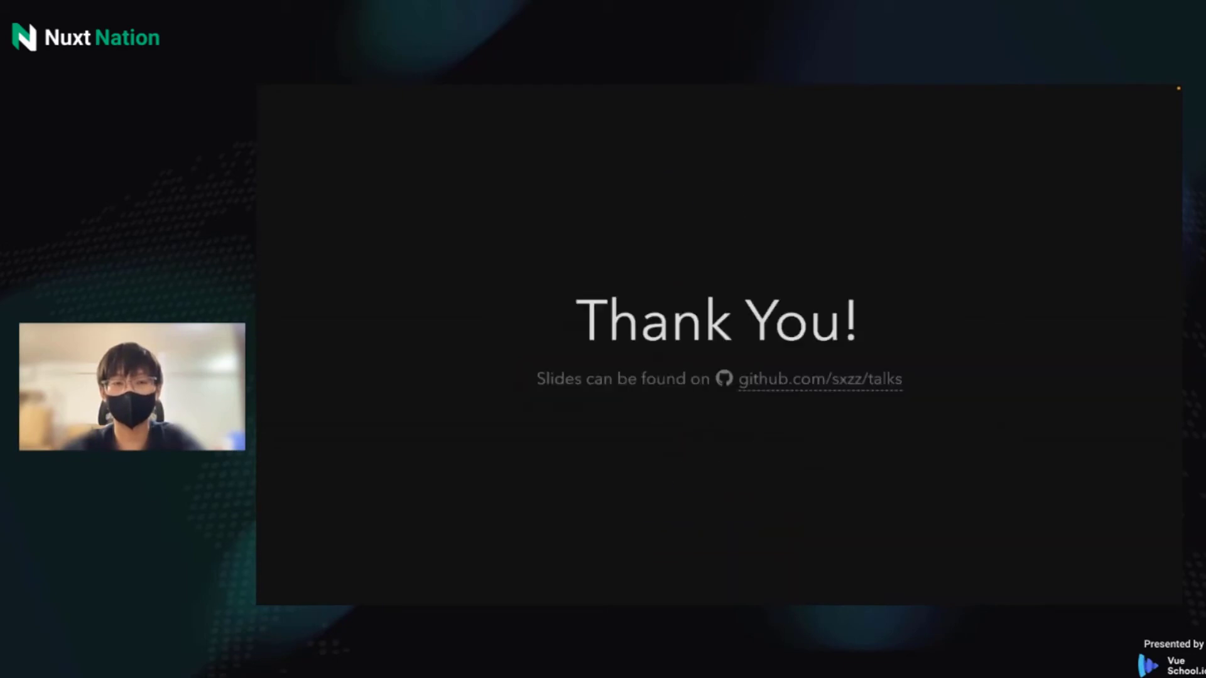